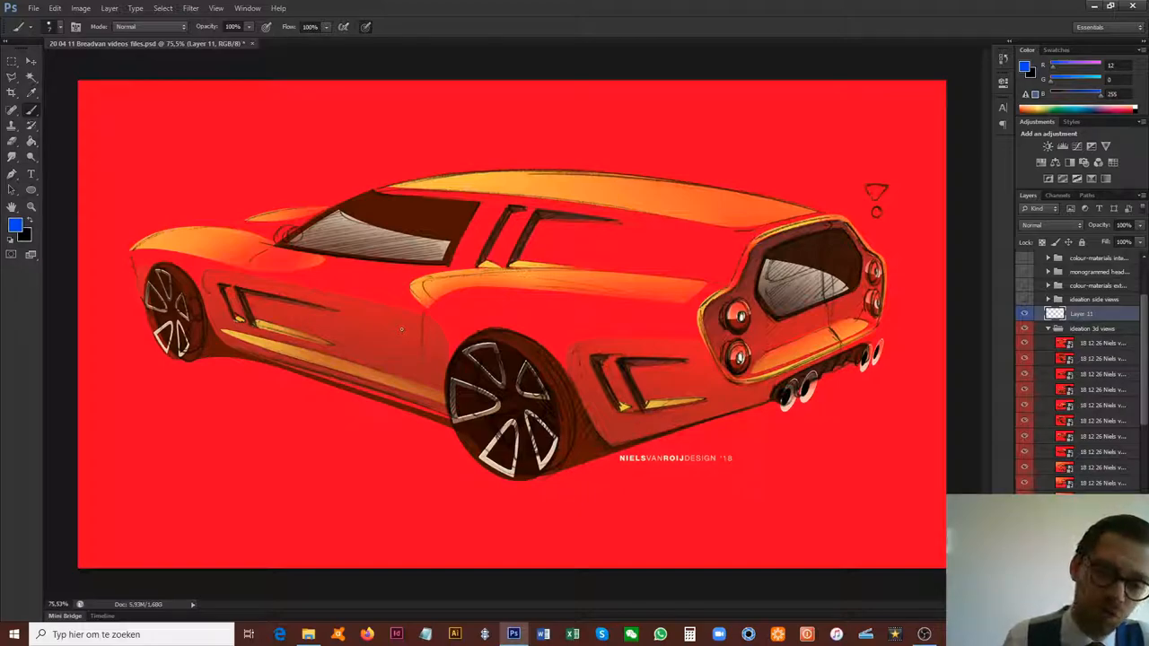
{"action": "mouse_move", "coordinate": [487, 350]}
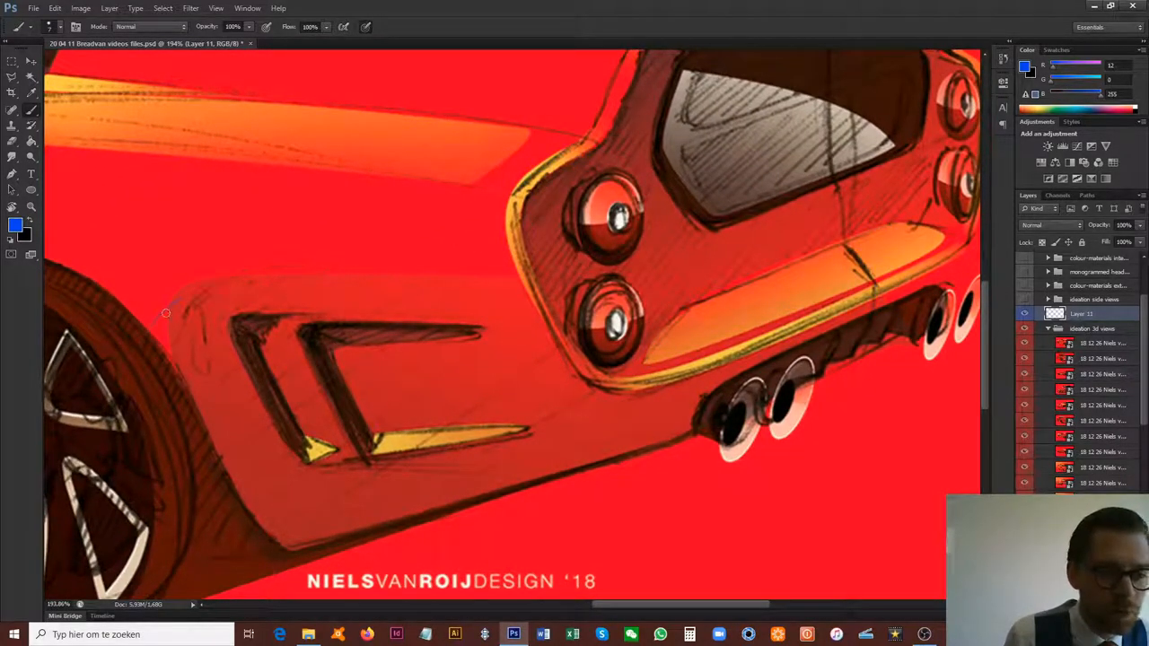
Sketch blue strokes from wheel arch to taillight and across the rear intake, then undo them
{"action": "left_click_drag", "start_coordinate": [162, 318], "coordinate": [471, 265]}
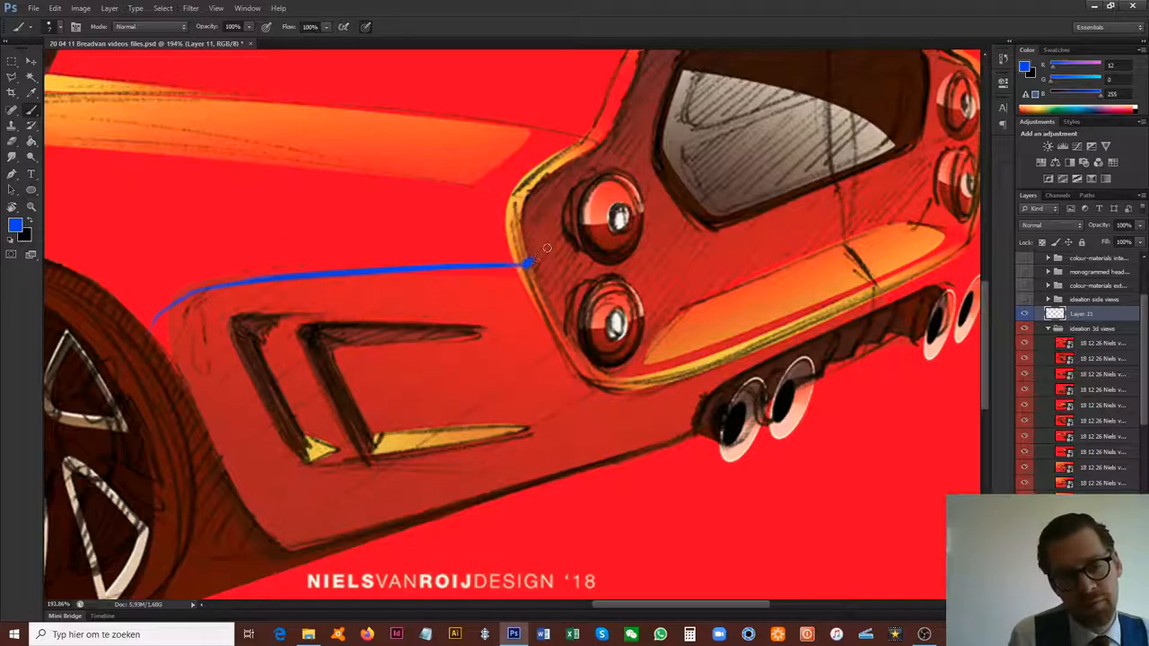
{"action": "left_click_drag", "start_coordinate": [530, 262], "coordinate": [557, 241]}
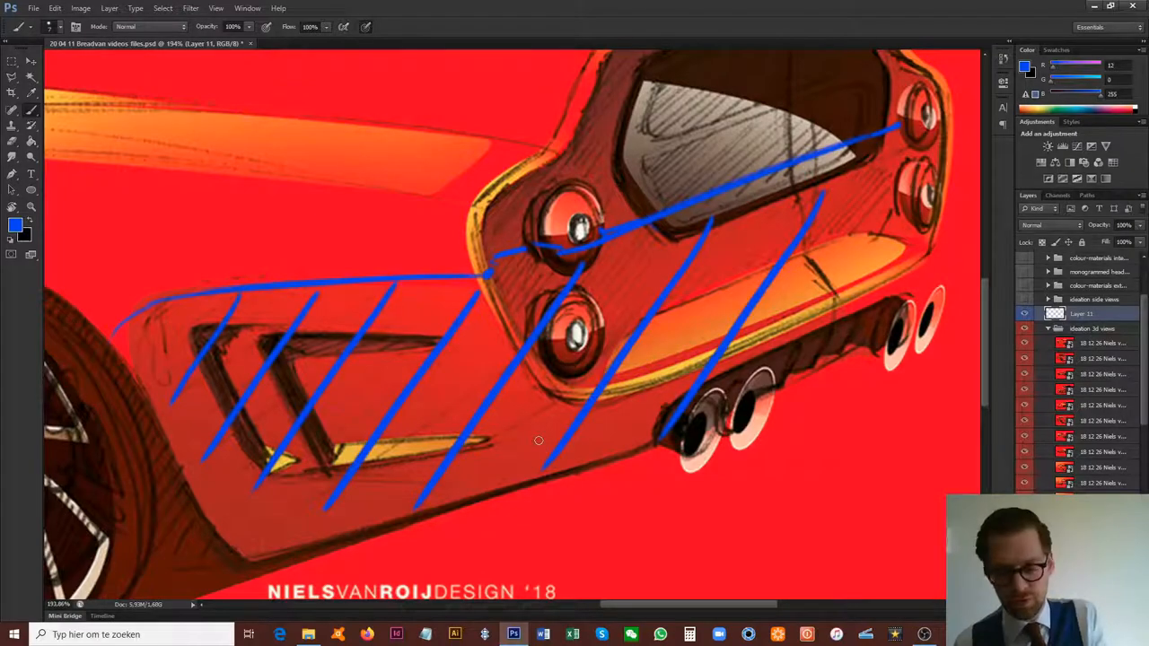
{"action": "key", "text": "ctrl+z"}
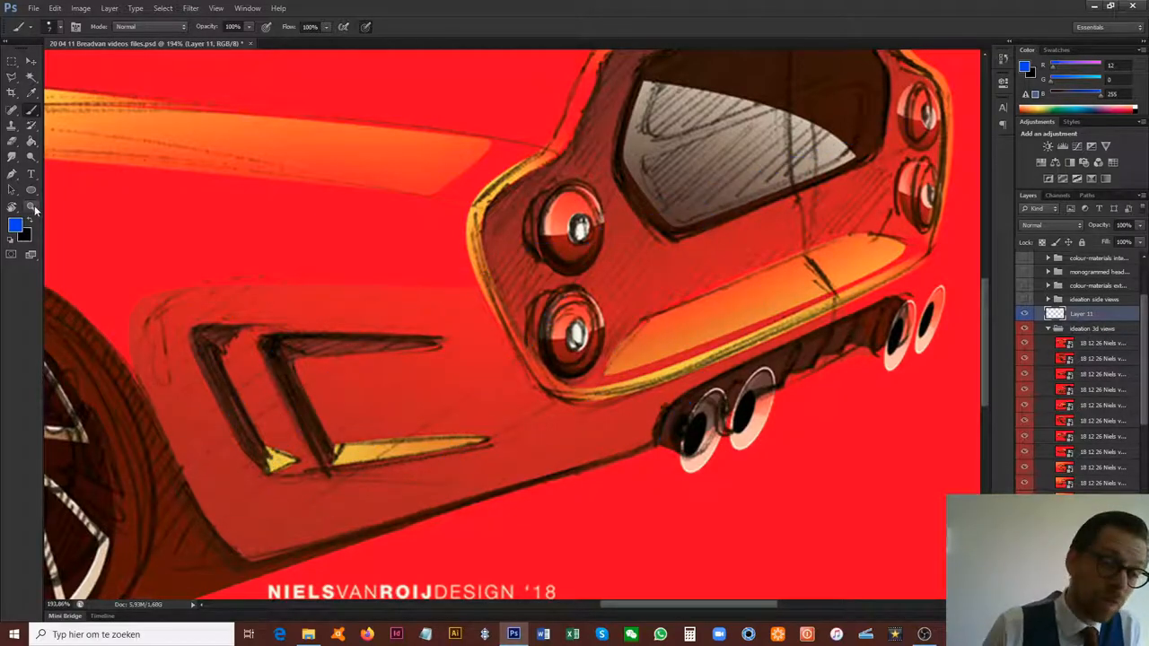
{"action": "left_click", "coordinate": [31, 208]}
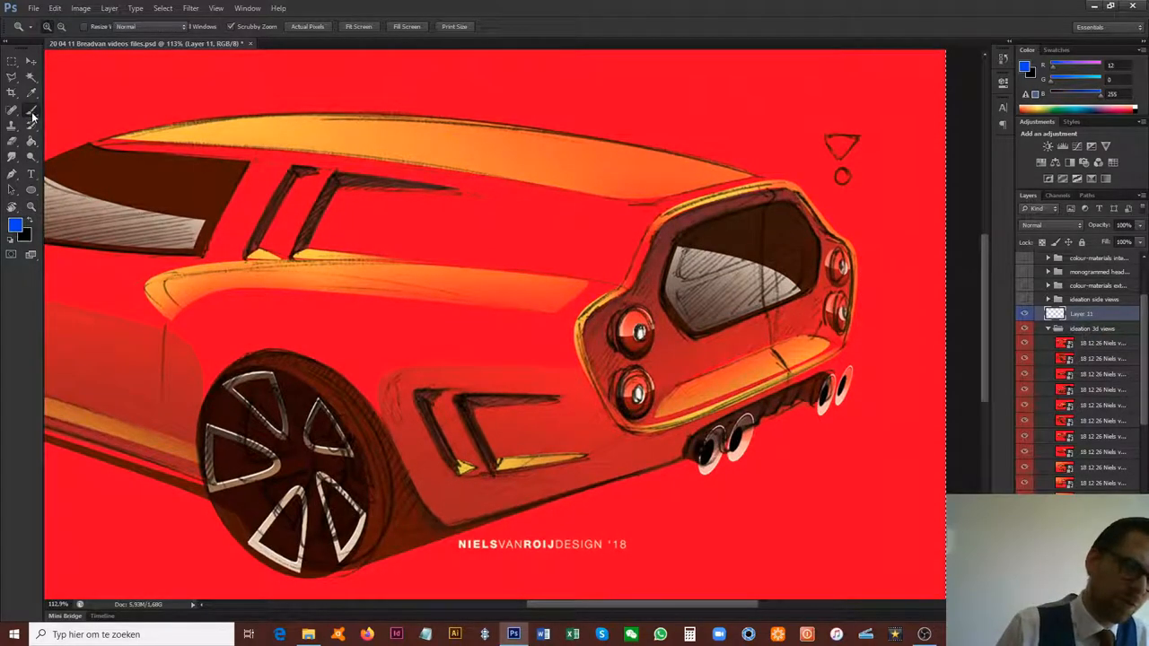
Paint a blue mark on the panel ahead of the rear wheel
{"action": "left_click", "coordinate": [13, 110]}
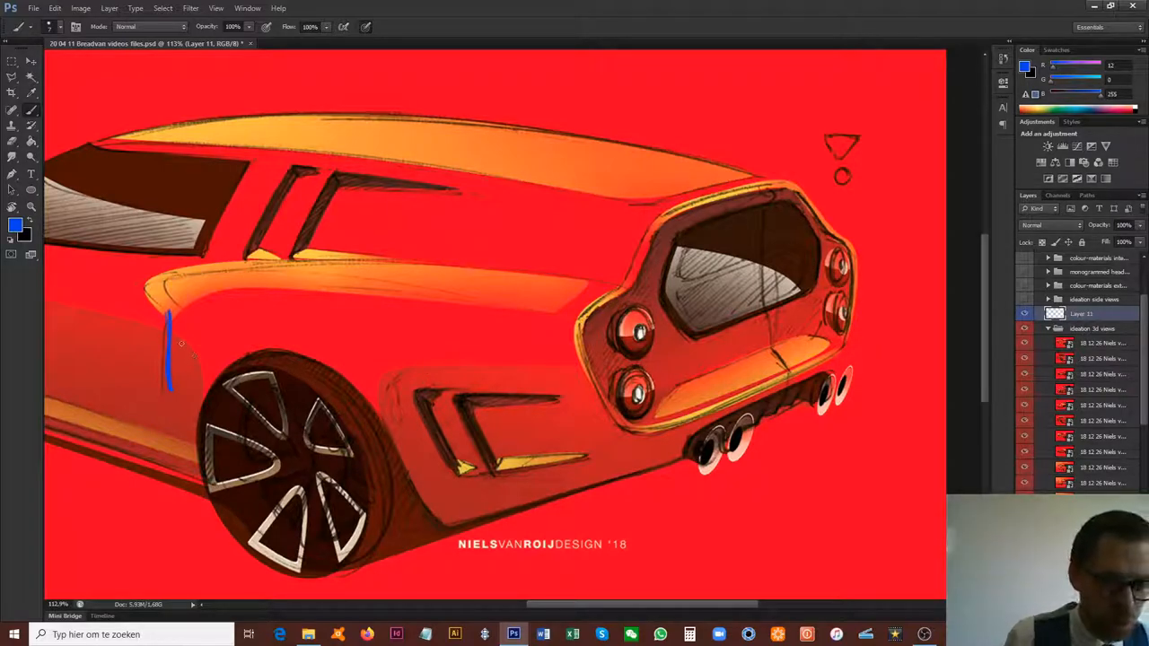
{"action": "left_click_drag", "start_coordinate": [171, 372], "coordinate": [718, 386]}
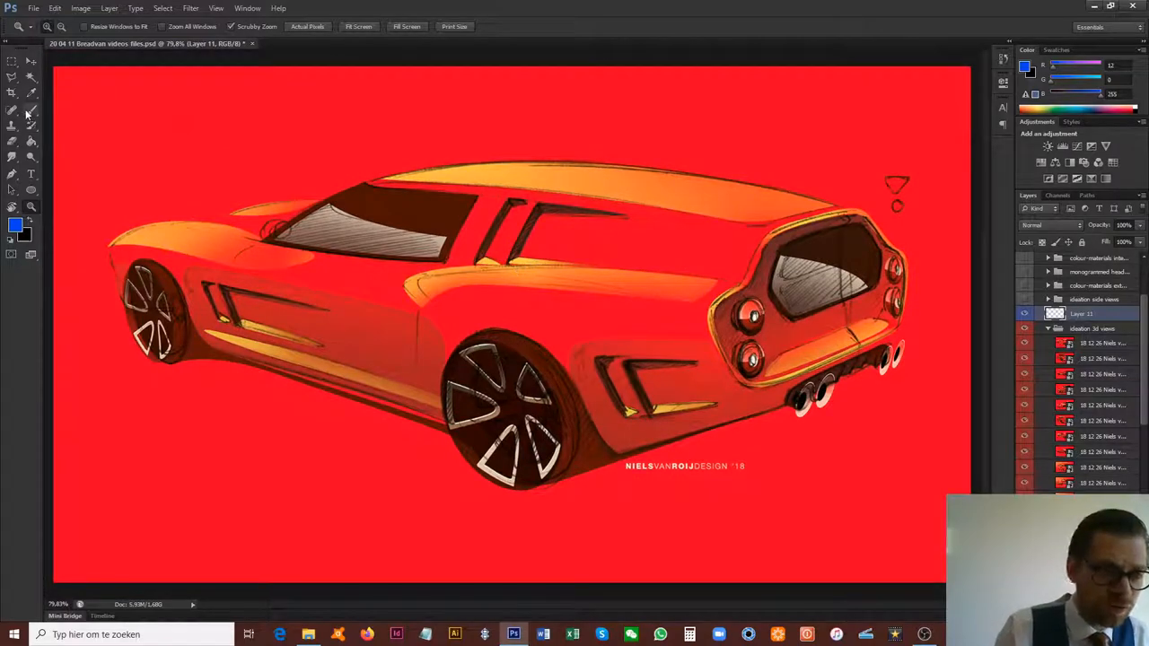
Draw the blue arrow from front side intake to rear intake, then zoom on the rear intake
{"action": "left_click", "coordinate": [12, 110]}
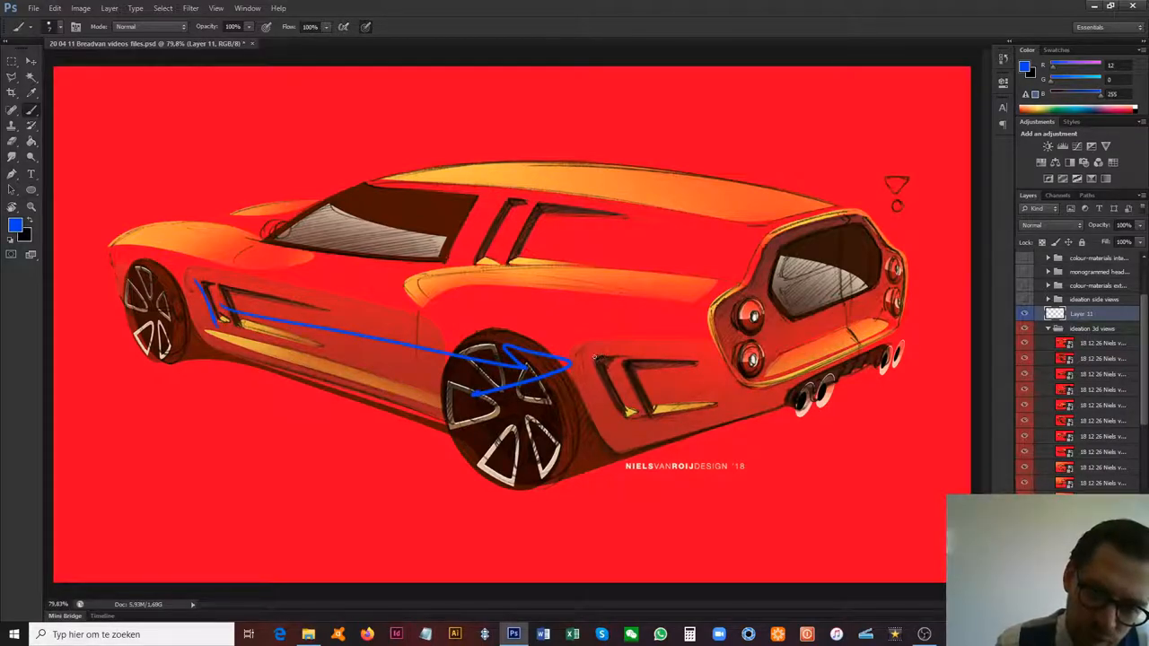
{"action": "left_click", "coordinate": [30, 206]}
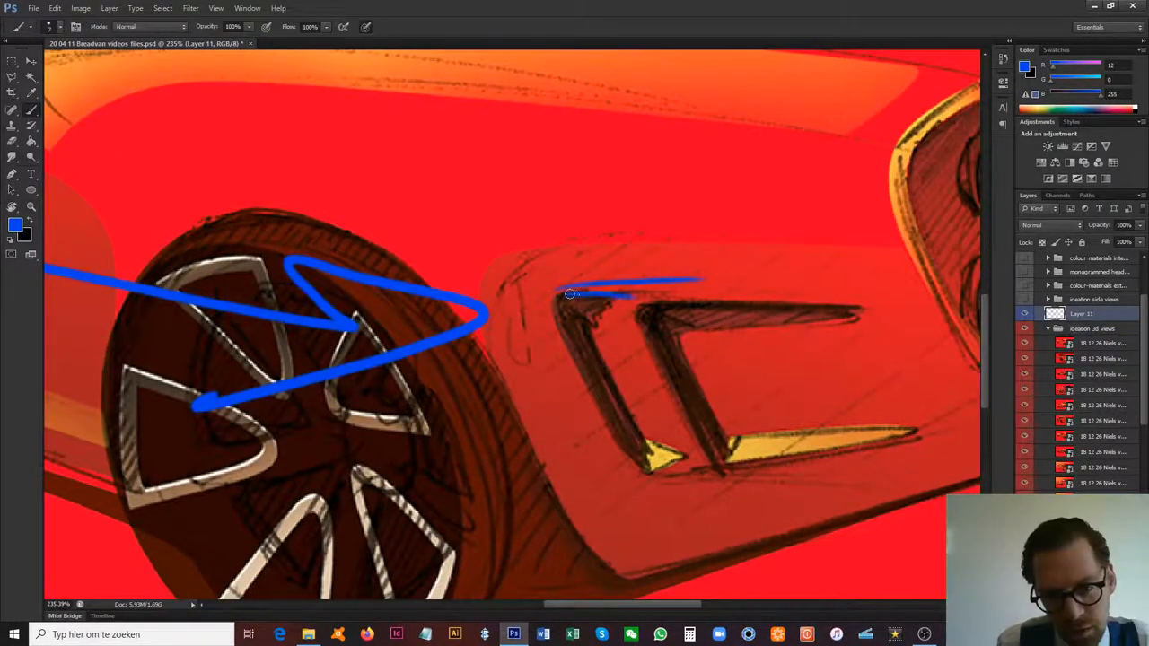
Trace the rear intake's top and bottom edges in blue, then undo them
{"action": "left_click_drag", "start_coordinate": [570, 293], "coordinate": [752, 295]}
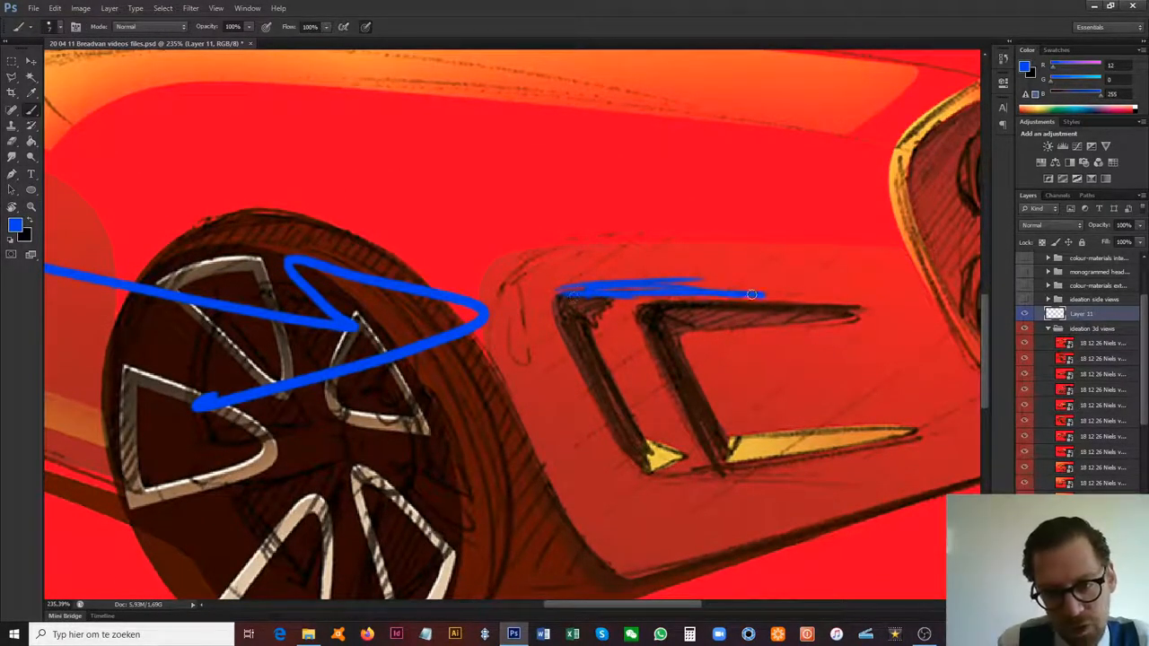
{"action": "left_click_drag", "start_coordinate": [753, 295], "coordinate": [672, 492]}
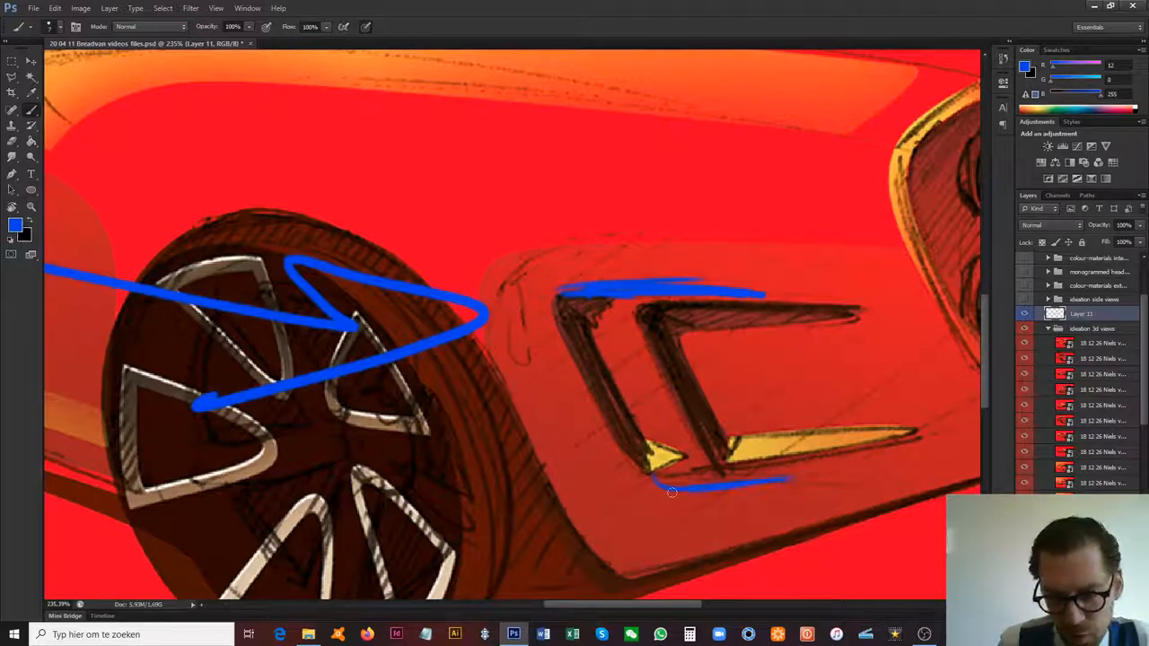
{"action": "key", "text": "ctrl+z"}
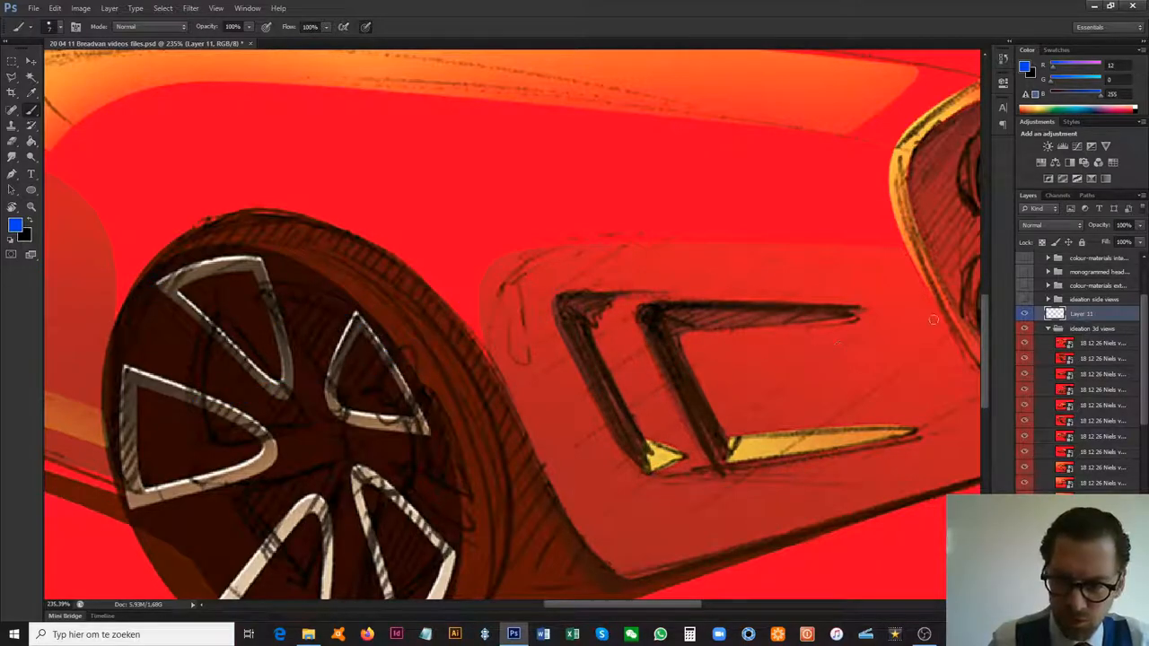
Draw a blue line across the rear intake and hatch its inside
{"action": "left_click_drag", "start_coordinate": [485, 445], "coordinate": [934, 324]}
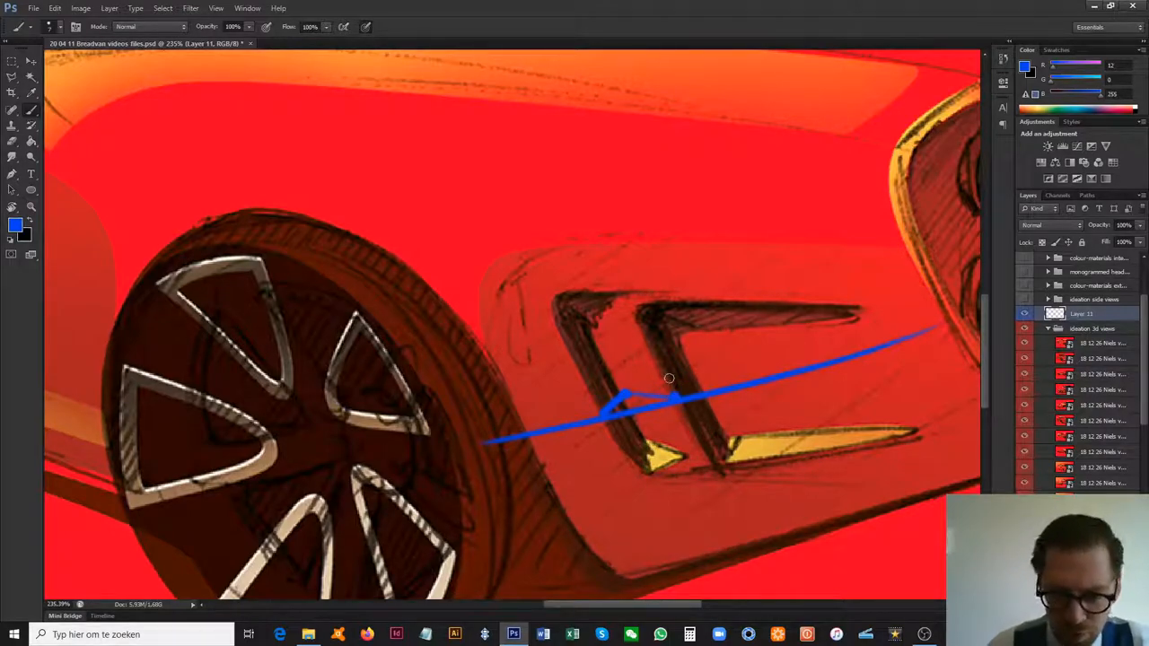
{"action": "left_click_drag", "start_coordinate": [669, 378], "coordinate": [647, 409]}
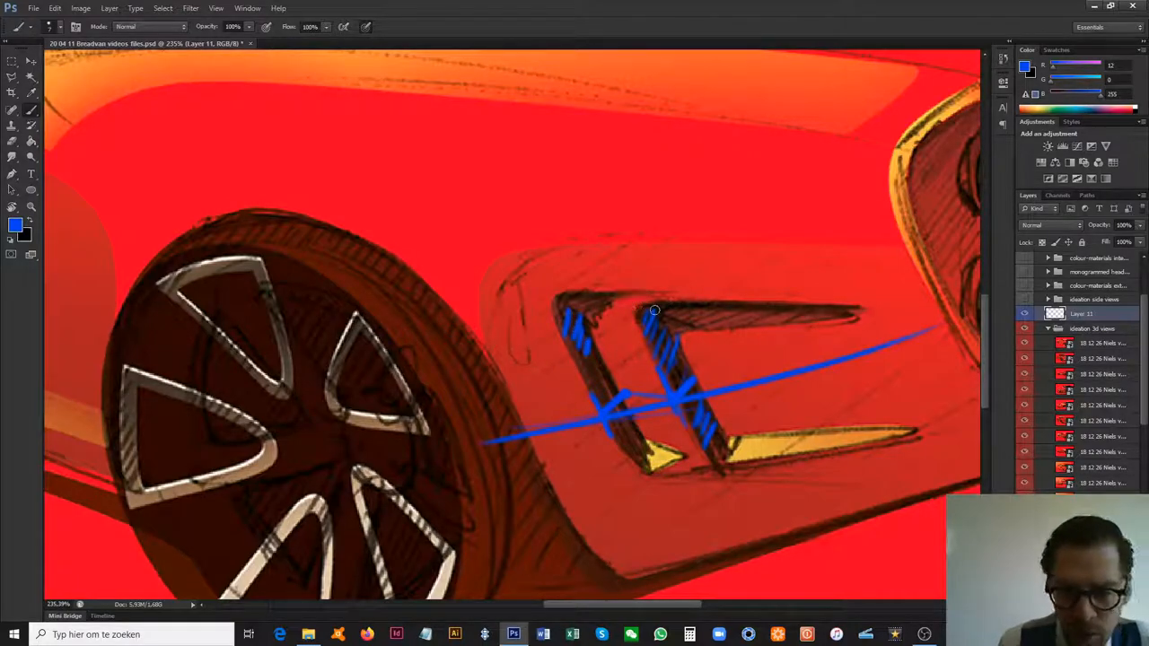
{"action": "left_click_drag", "start_coordinate": [655, 311], "coordinate": [821, 308]}
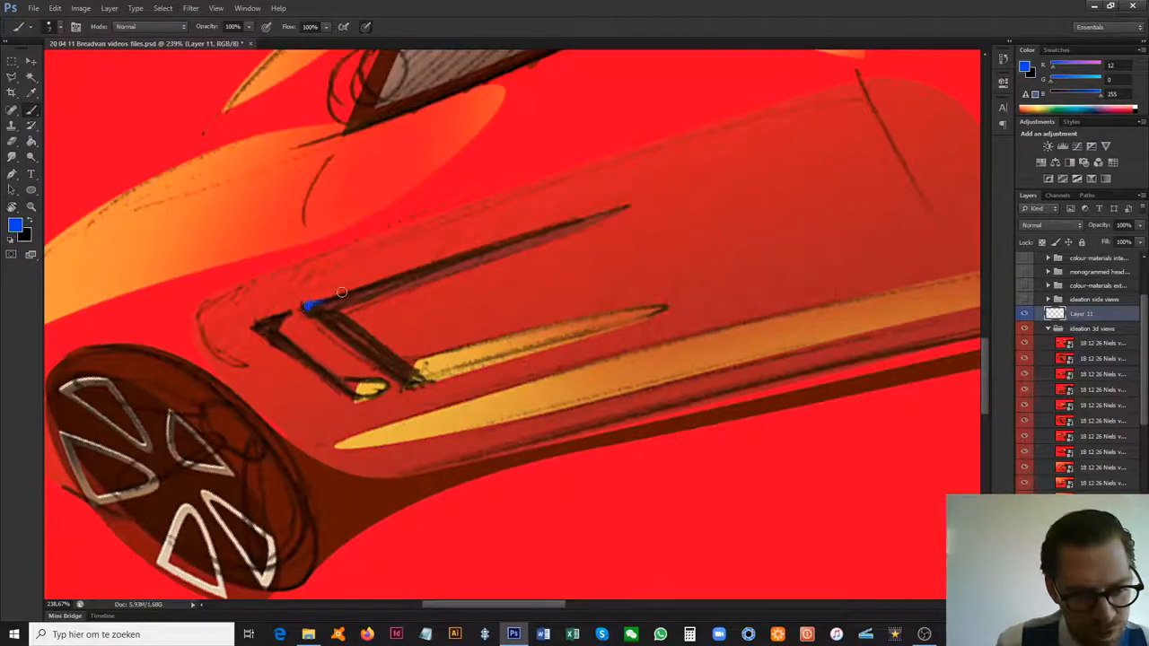
Trace the front intake's upper line in blue and outline its lower yellow slot
{"action": "left_click_drag", "start_coordinate": [310, 306], "coordinate": [557, 220]}
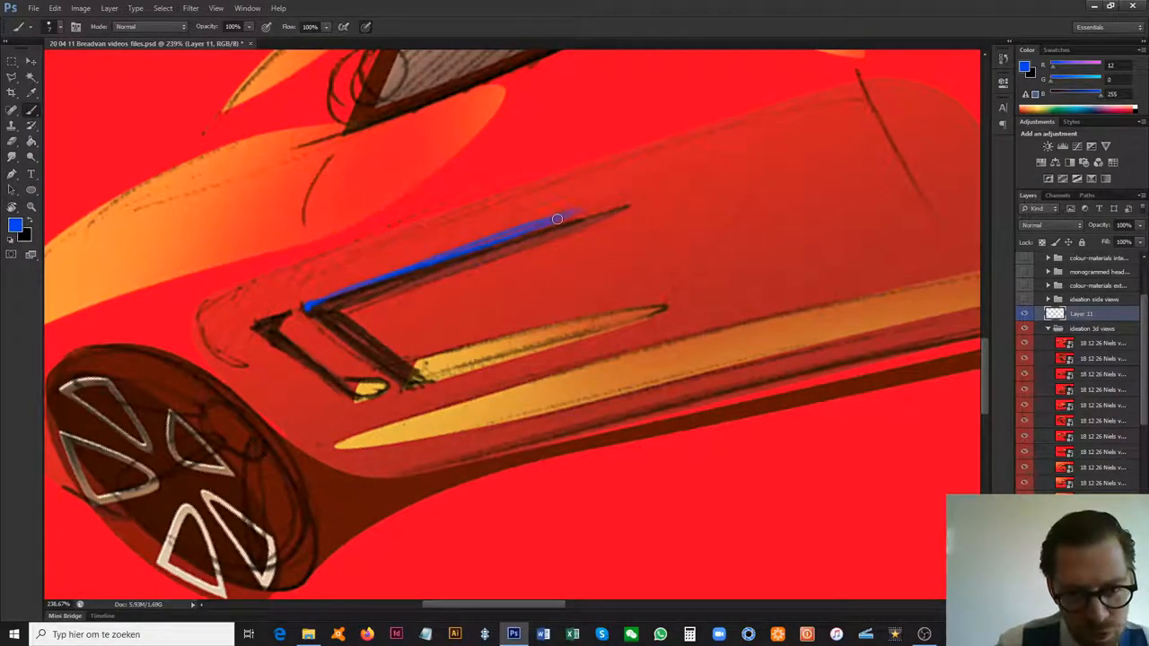
{"action": "left_click_drag", "start_coordinate": [557, 218], "coordinate": [436, 357]}
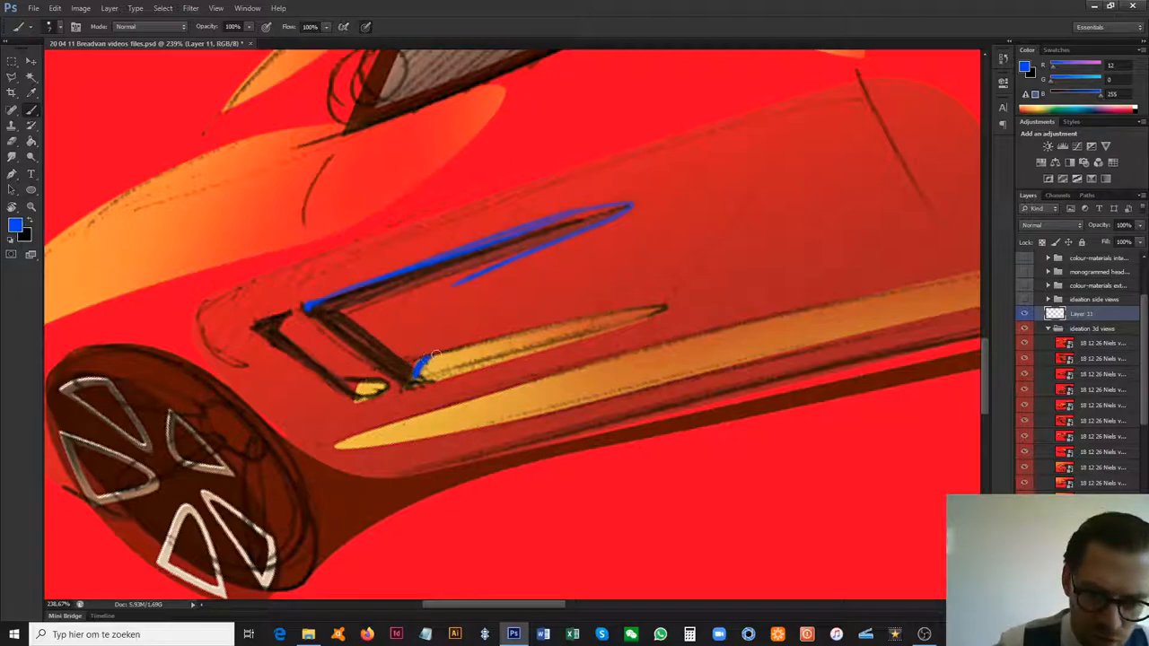
{"action": "left_click_drag", "start_coordinate": [404, 364], "coordinate": [682, 301]}
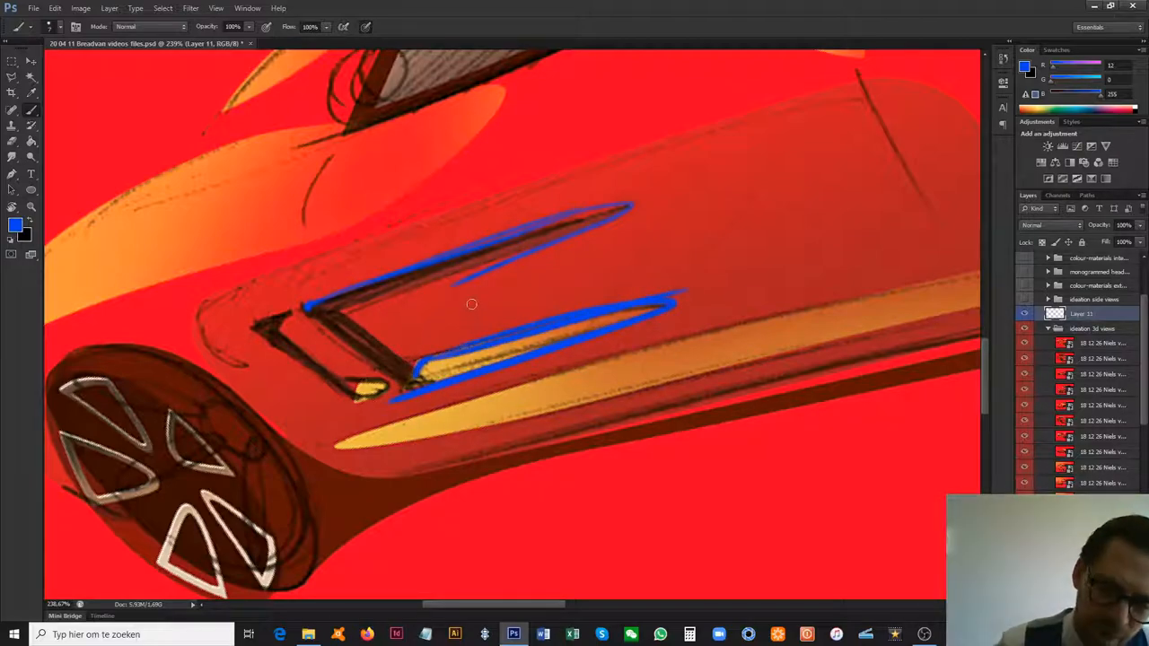
{"action": "mouse_move", "coordinate": [503, 281]}
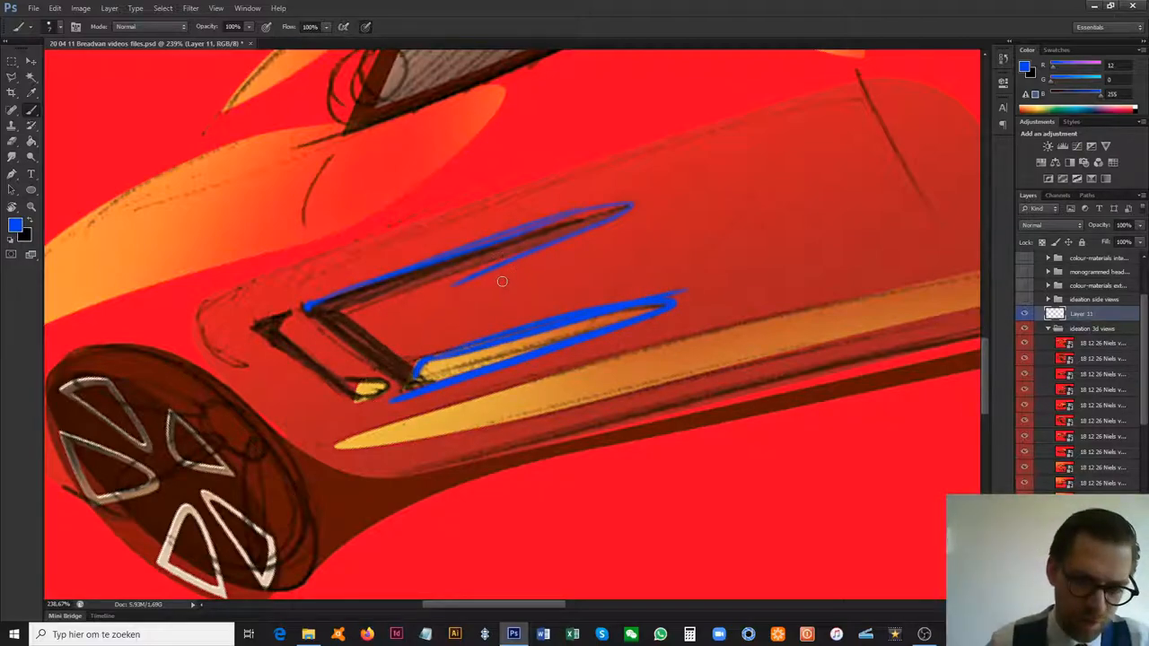
{"action": "left_click", "coordinate": [31, 208]}
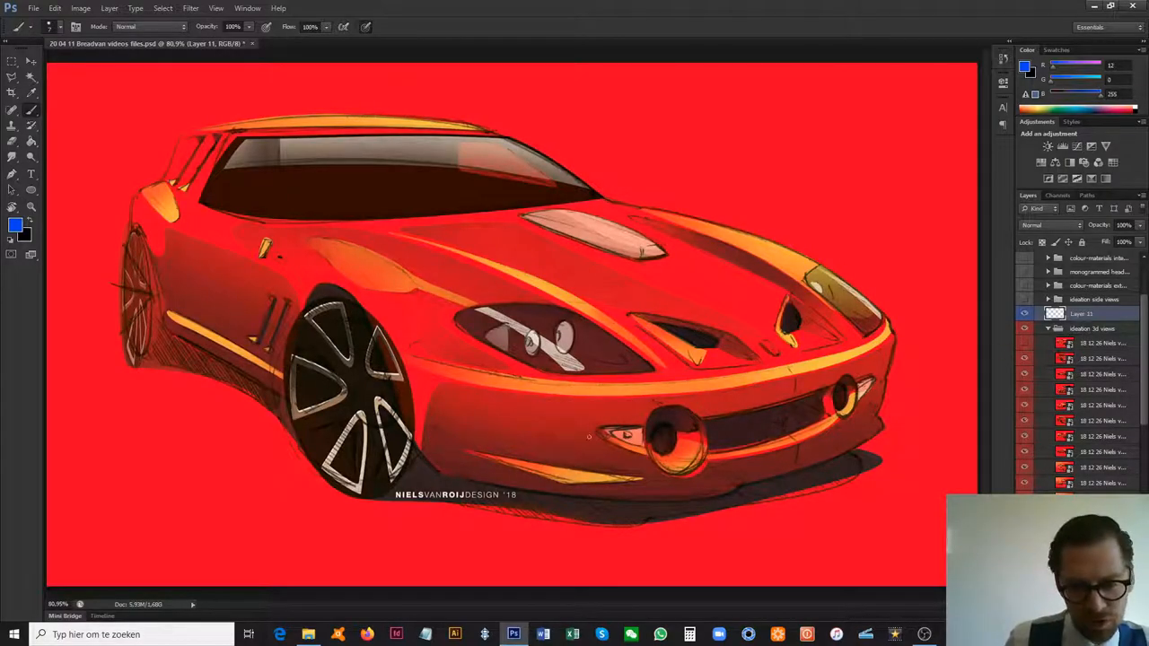
Paint blue strokes from fender to headlight and hatch blue lines over the headlight
{"action": "left_click_drag", "start_coordinate": [440, 297], "coordinate": [629, 395]}
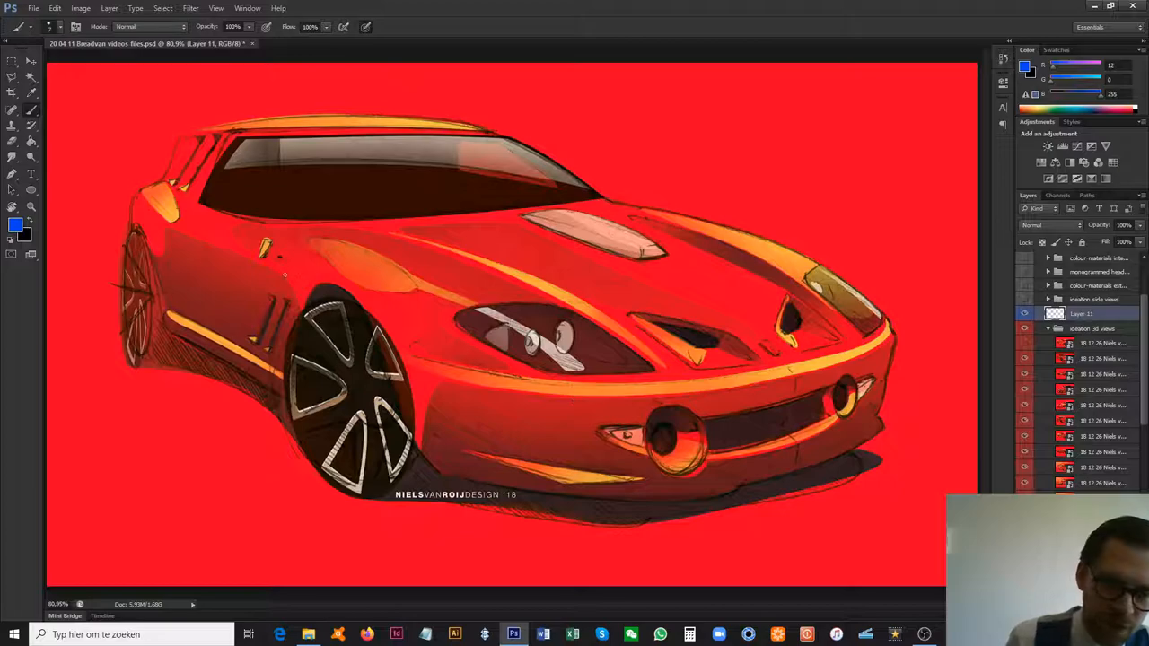
{"action": "left_click_drag", "start_coordinate": [364, 269], "coordinate": [467, 364]}
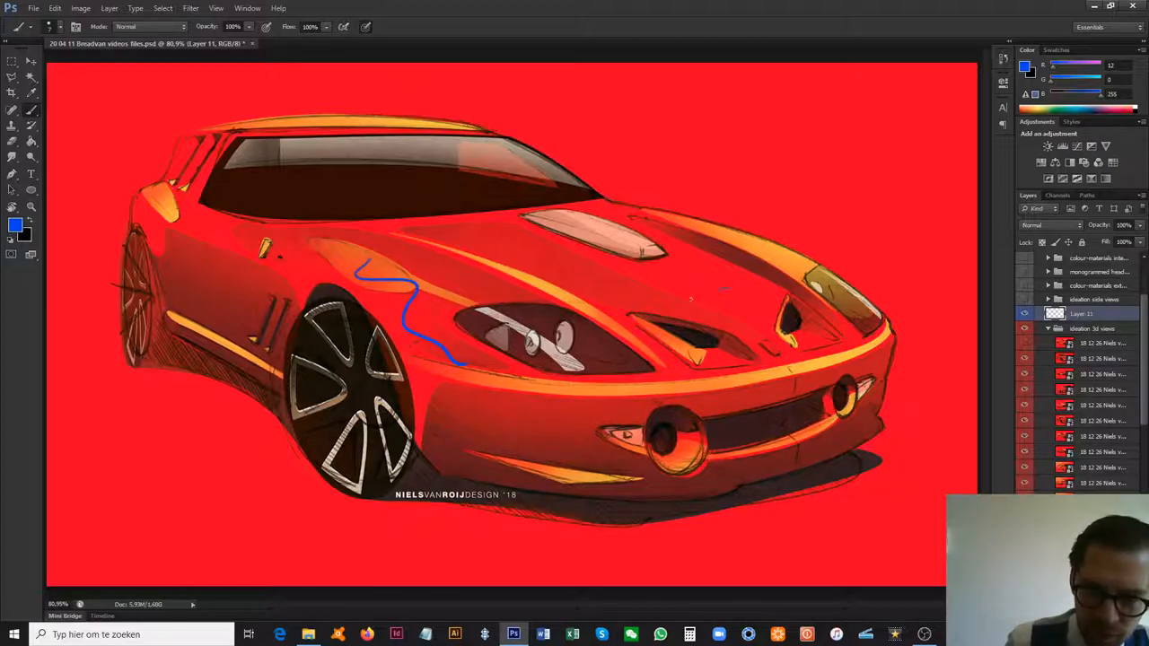
{"action": "left_click_drag", "start_coordinate": [638, 260], "coordinate": [746, 297]}
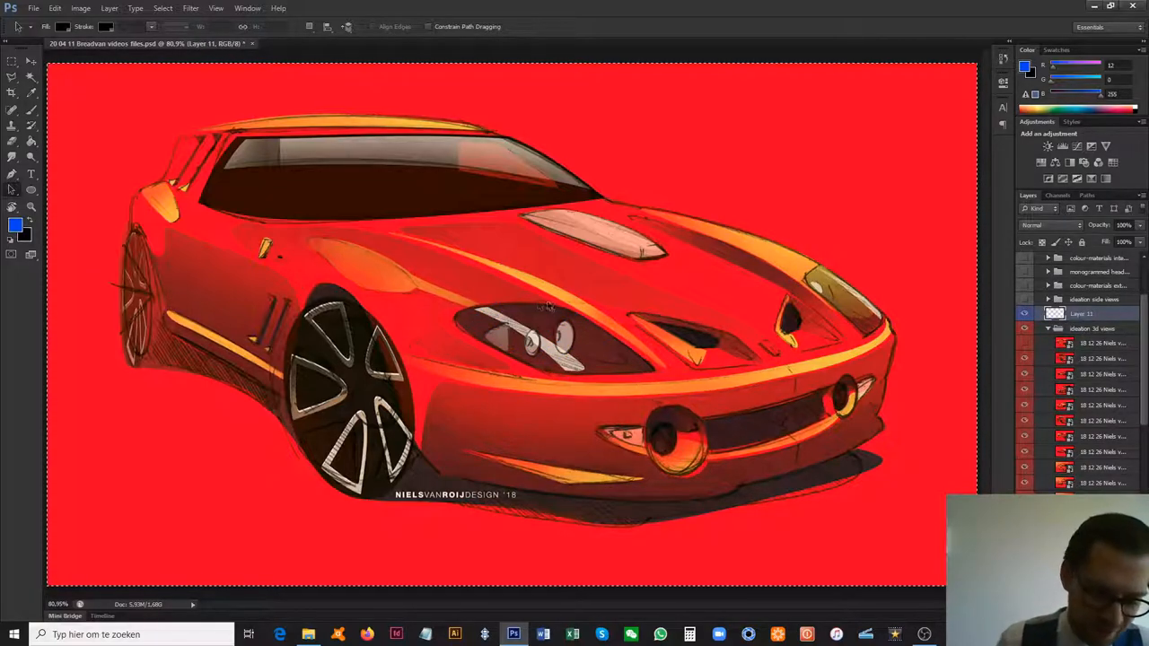
{"action": "mouse_move", "coordinate": [61, 135]}
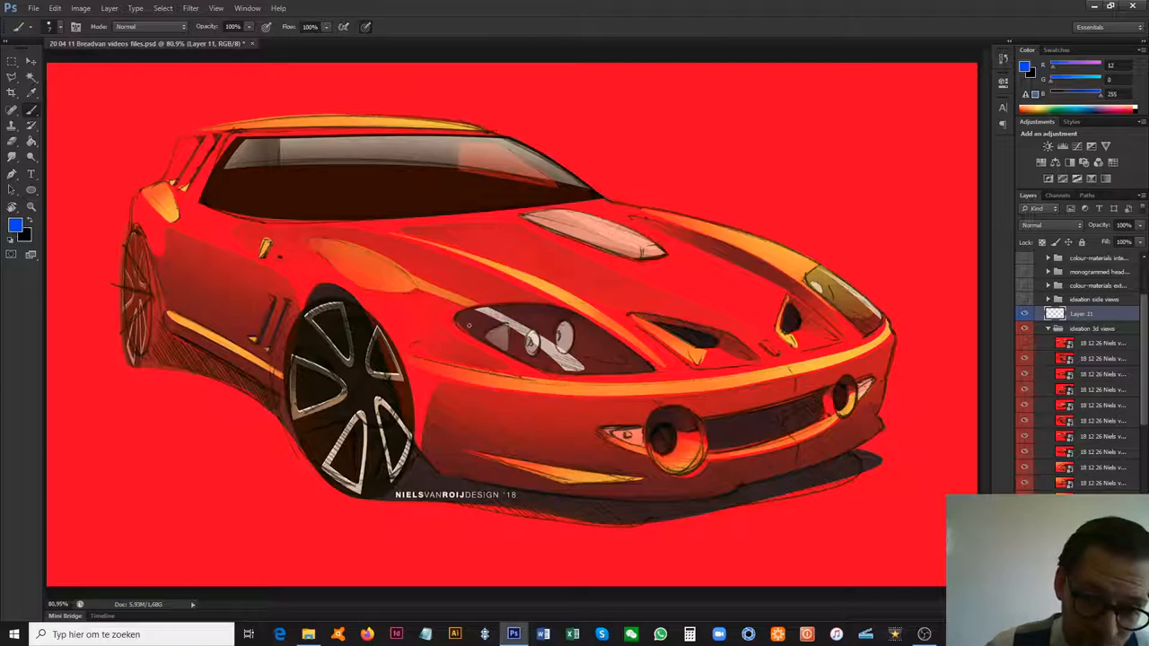
{"action": "left_click_drag", "start_coordinate": [476, 314], "coordinate": [593, 359]}
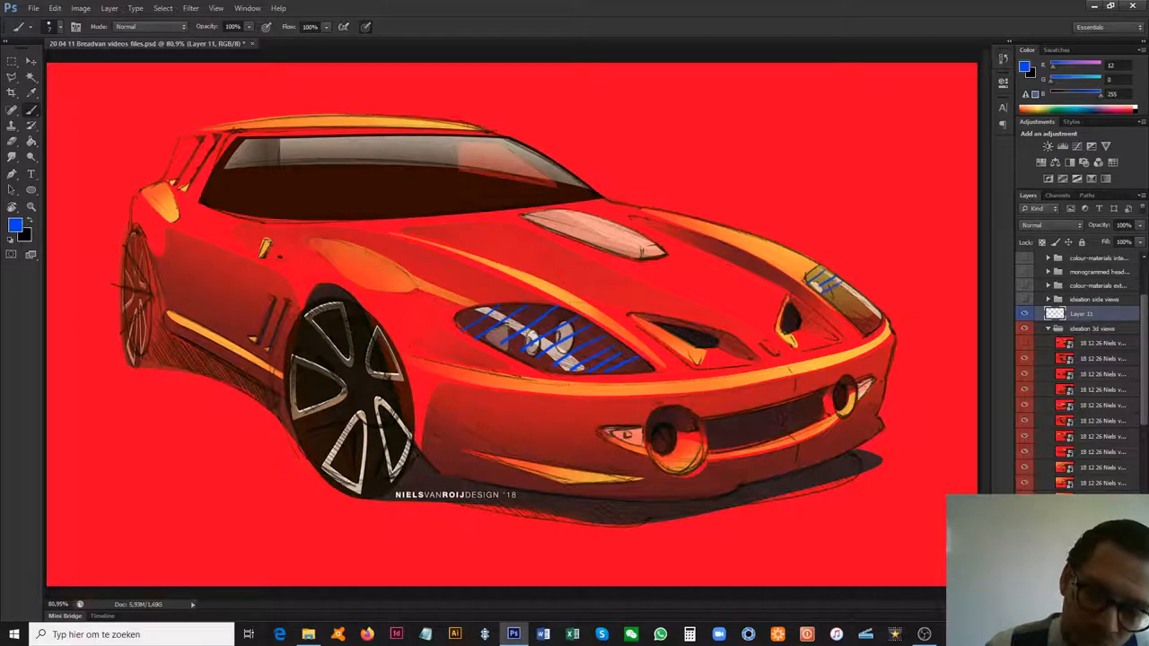
{"action": "left_click", "coordinate": [1024, 359]}
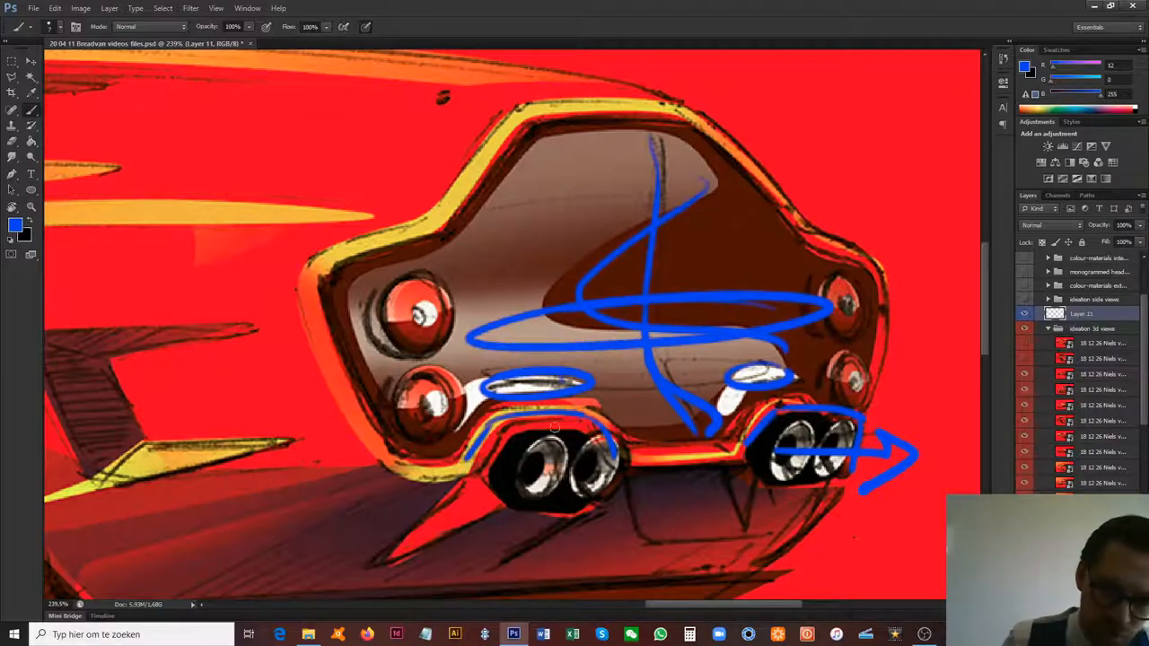
Trace the side vent edges in blue, then zoom out to see the whole car
{"action": "scroll", "scroll_direction": "down", "scroll_amount": 3}
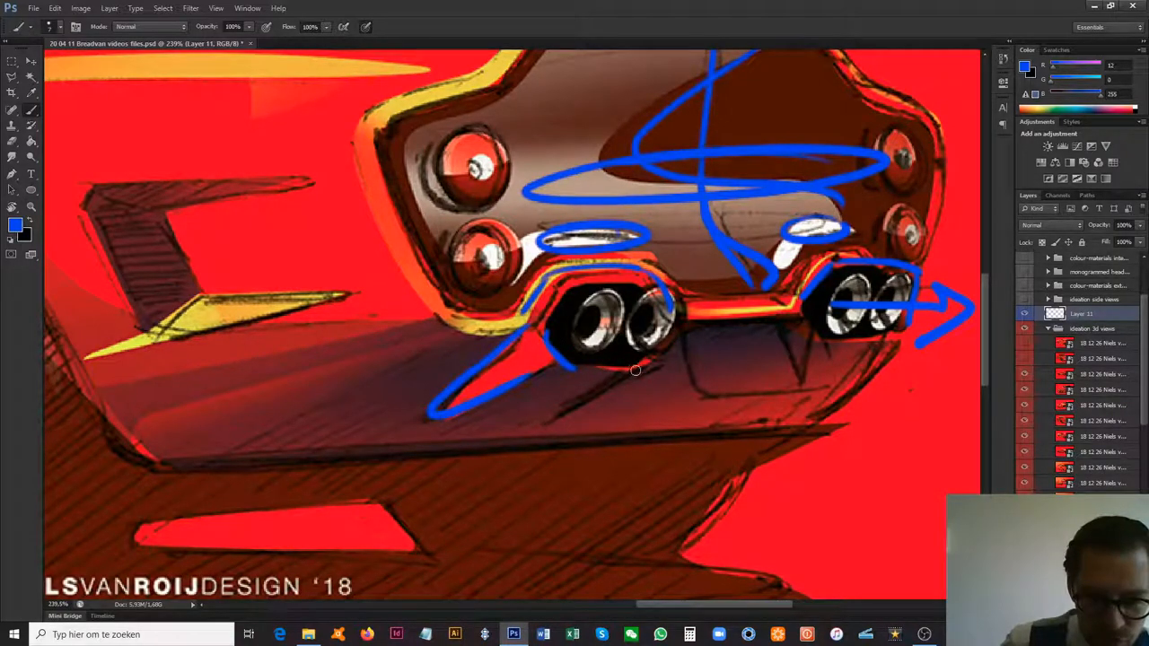
{"action": "left_click_drag", "start_coordinate": [638, 371], "coordinate": [440, 352]}
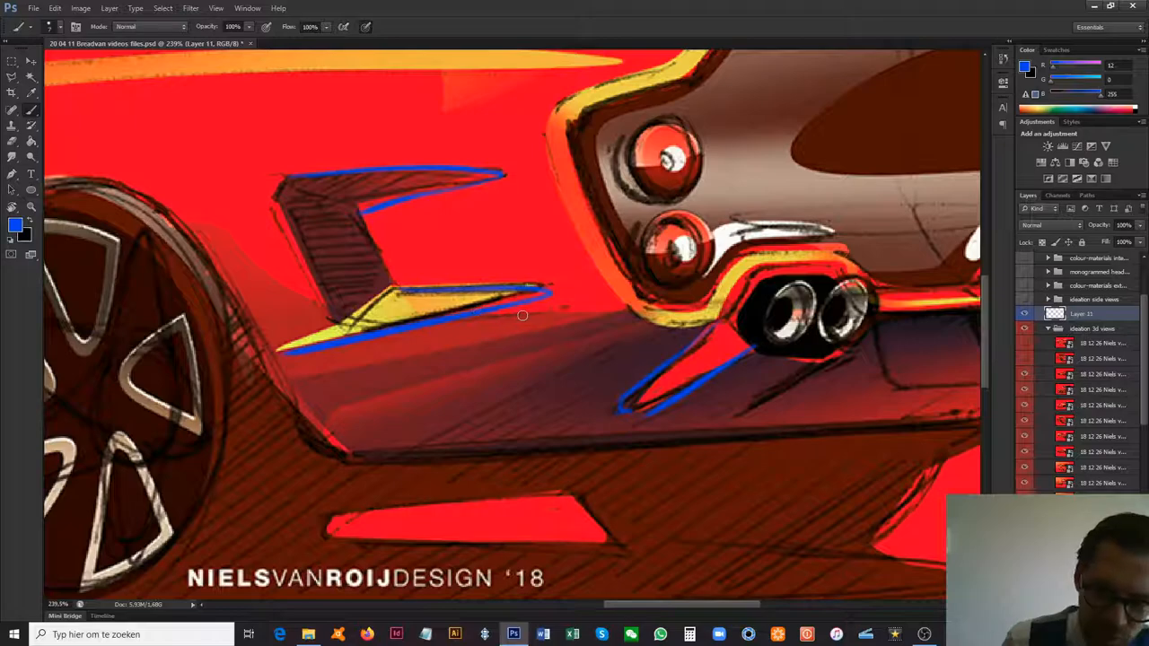
{"action": "left_click", "coordinate": [30, 206]}
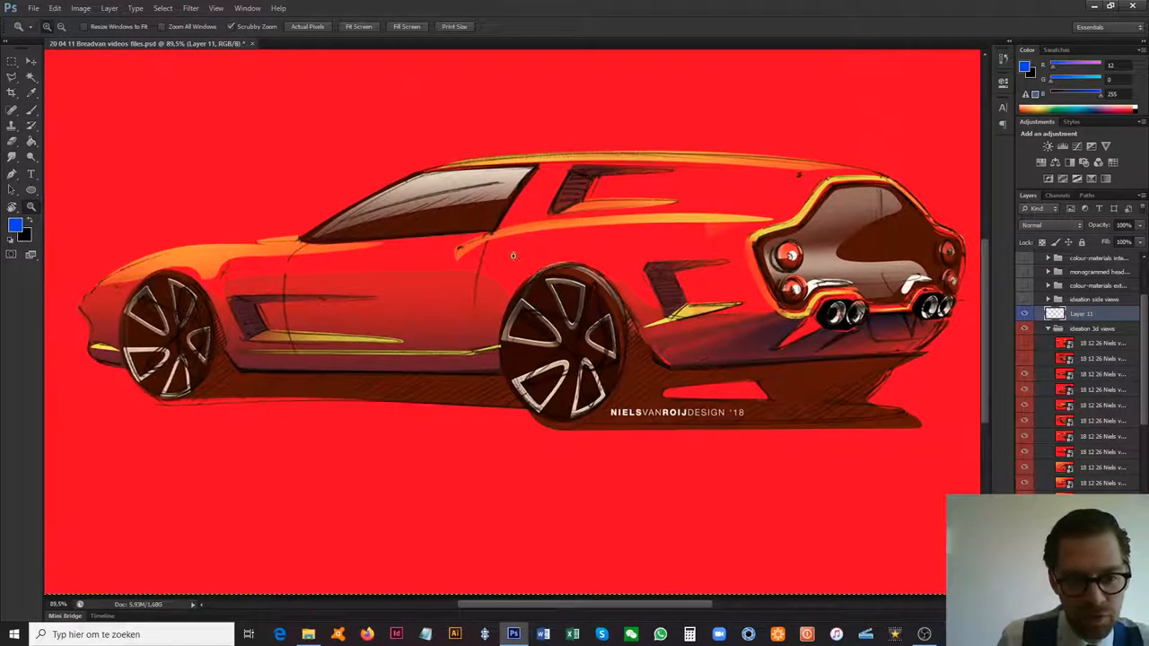
Draw blue fins inside the side intake and outline the intake and lower side graphic
{"action": "left_click", "coordinate": [13, 110]}
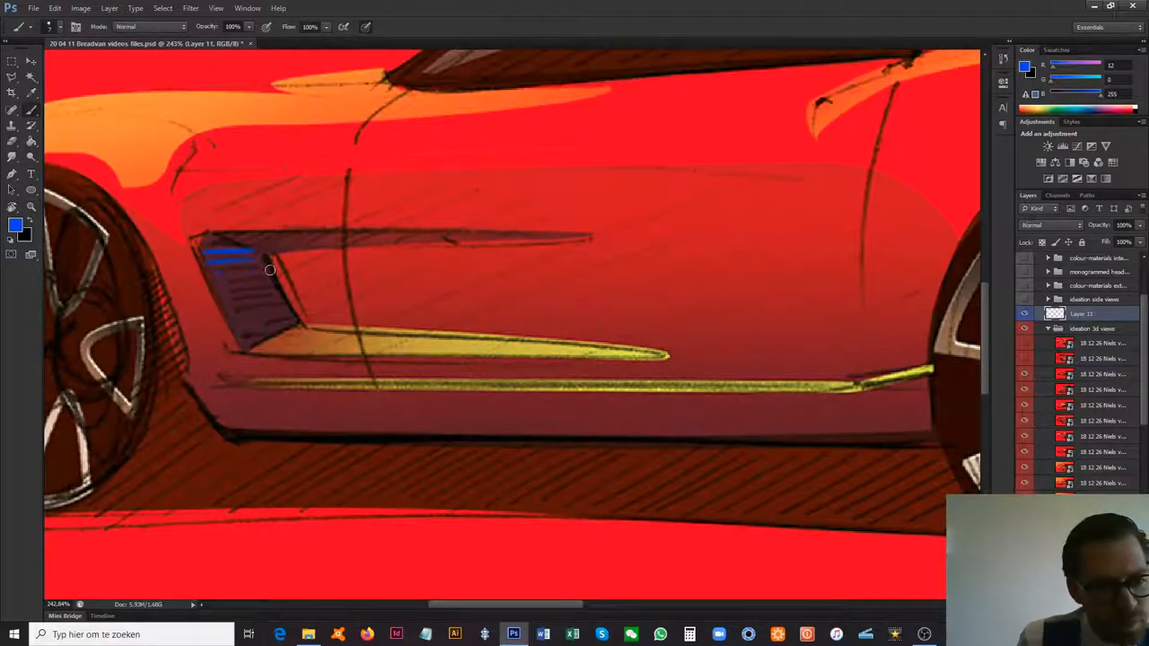
{"action": "left_click_drag", "start_coordinate": [269, 270], "coordinate": [241, 328]}
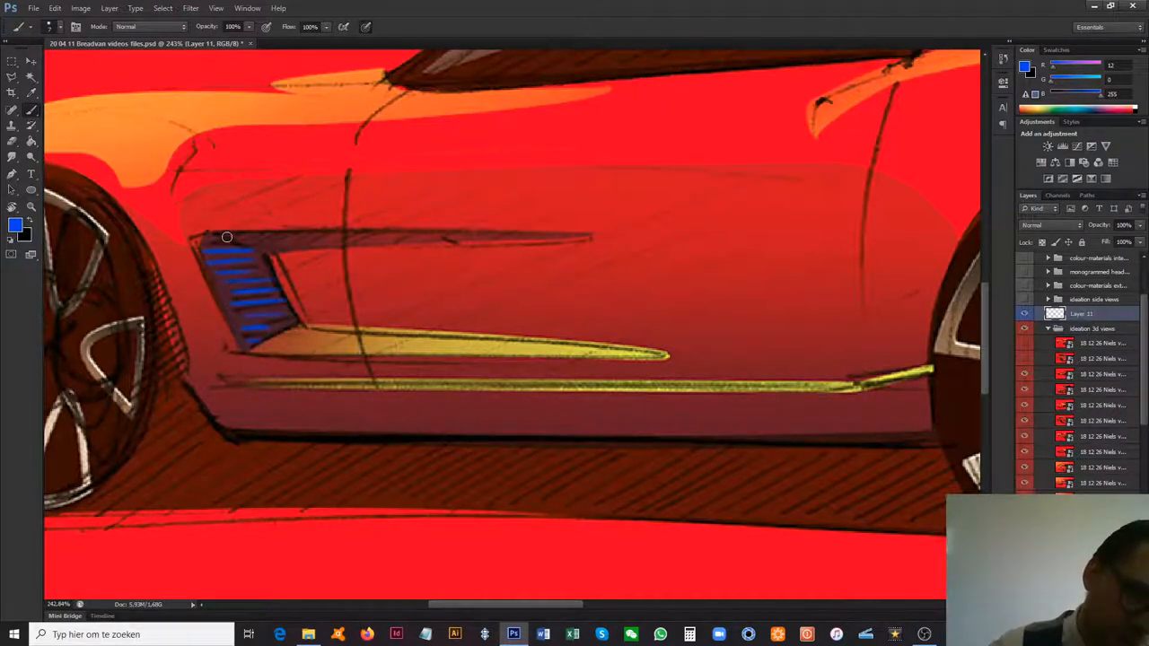
{"action": "left_click_drag", "start_coordinate": [228, 237], "coordinate": [259, 345]}
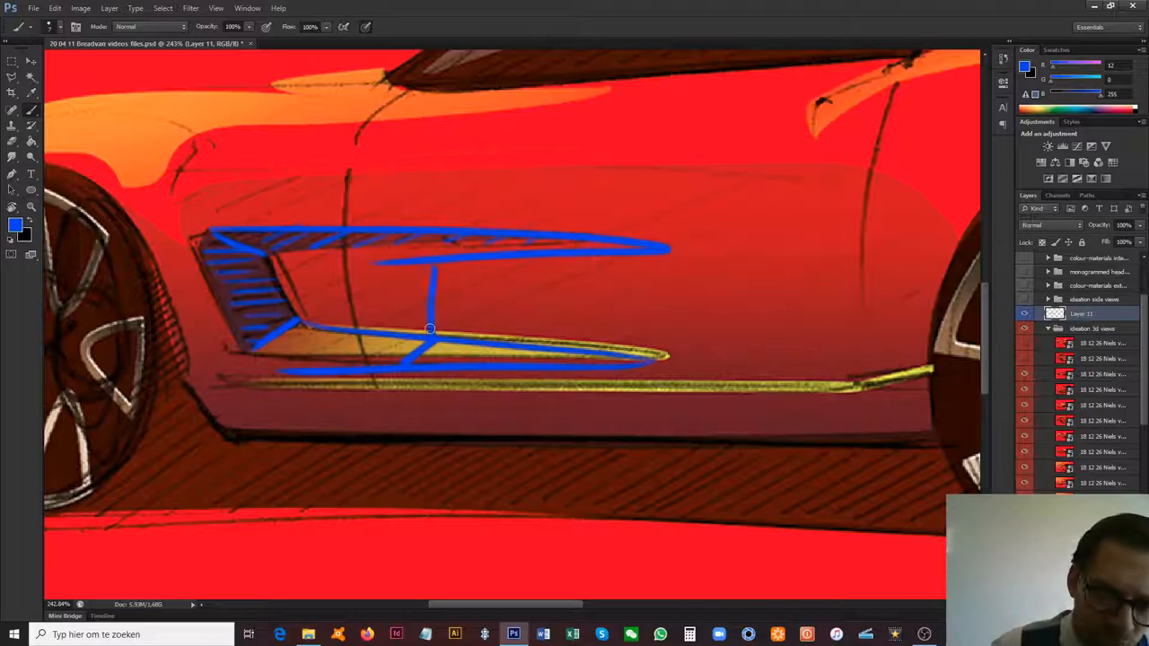
{"action": "left_click_drag", "start_coordinate": [430, 329], "coordinate": [417, 145]}
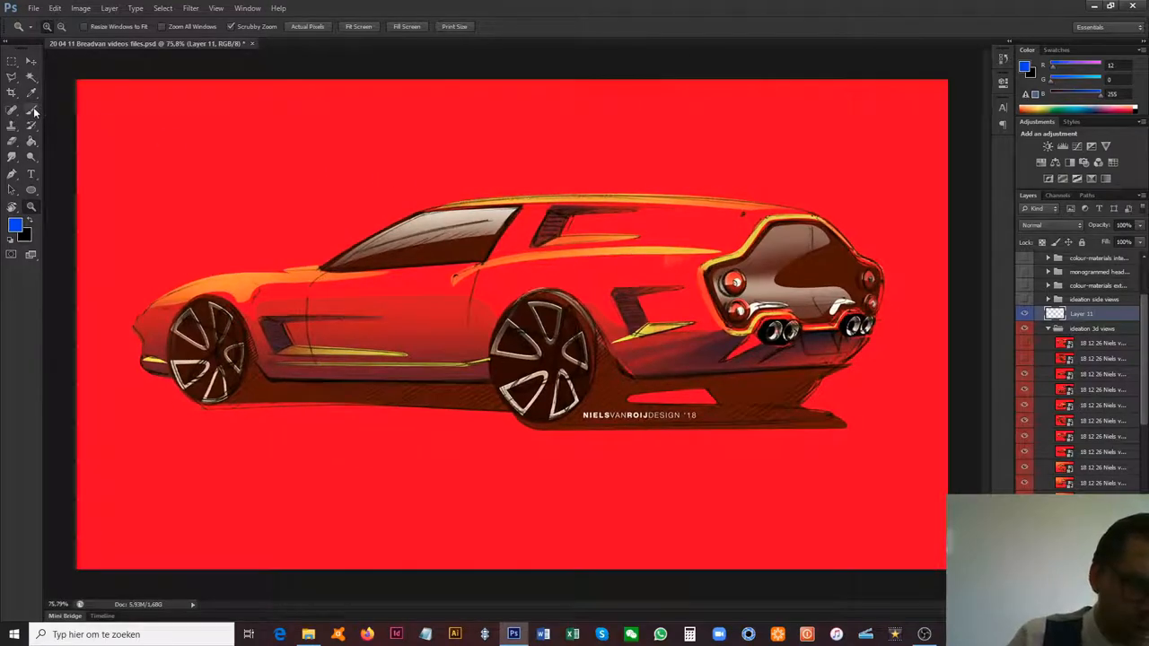
Hide the rear-view sketch, show the front three-quarter sketch, and reselect the annotation layer
{"action": "left_click", "coordinate": [13, 111]}
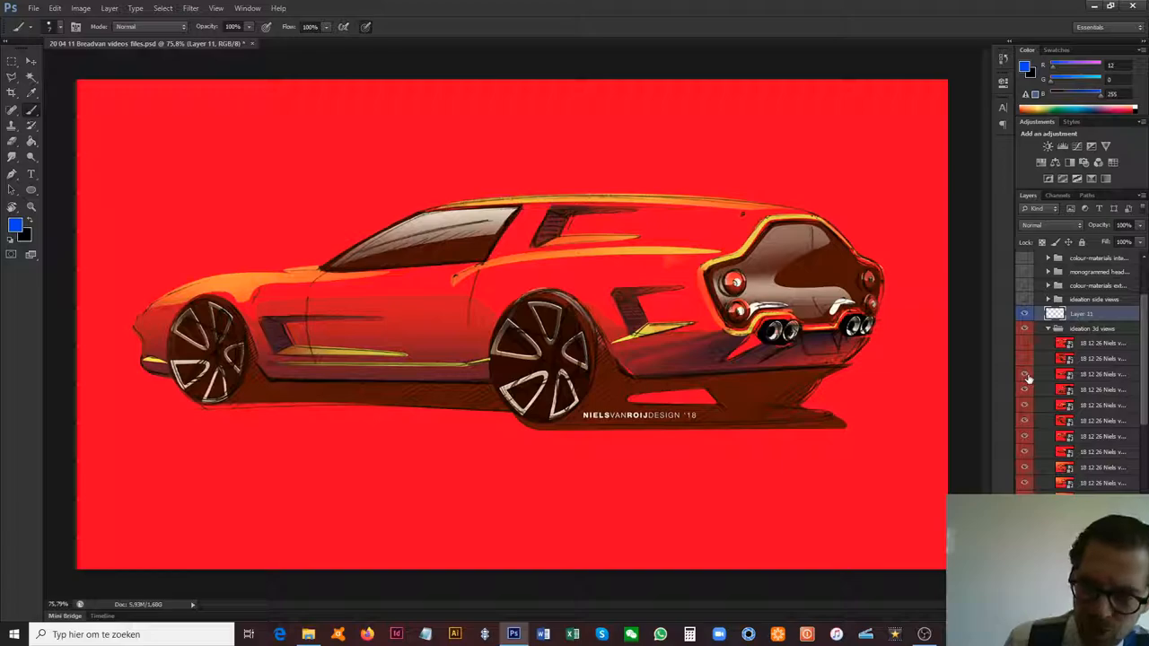
{"action": "left_click", "coordinate": [1024, 375]}
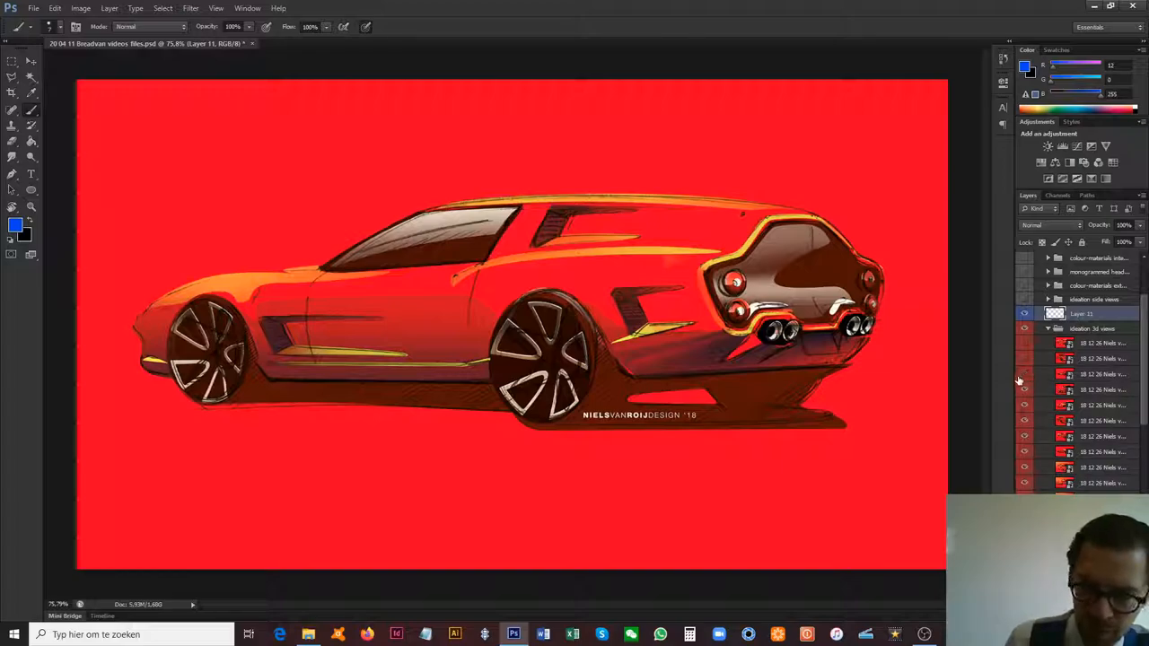
{"action": "left_click", "coordinate": [1064, 389]}
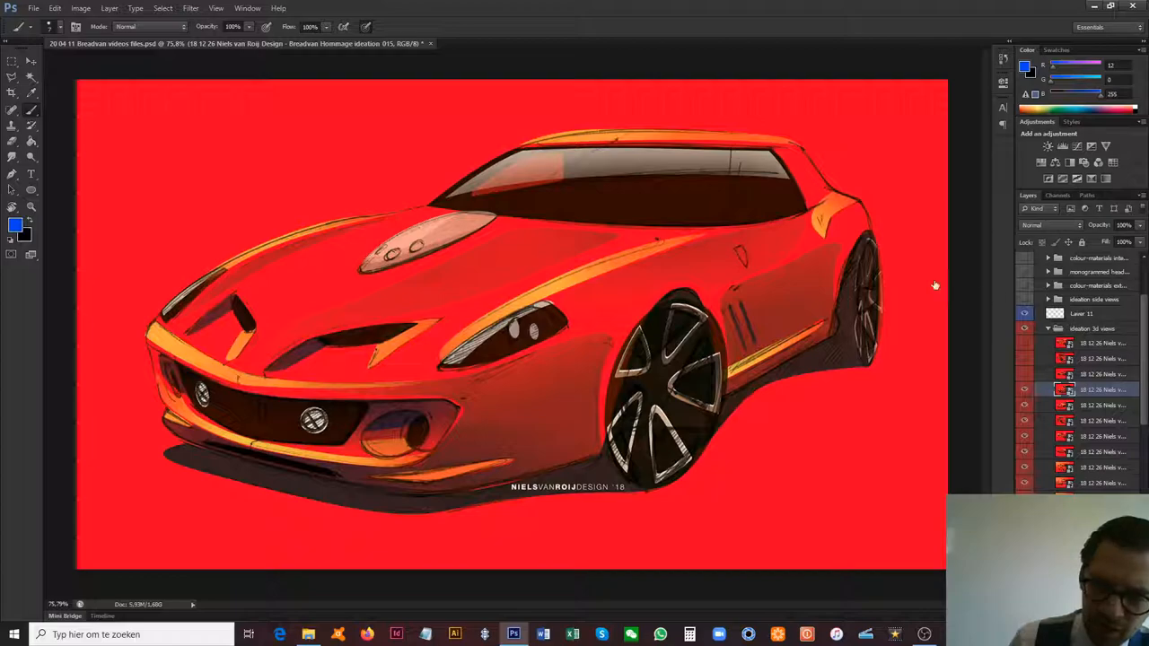
{"action": "left_click", "coordinate": [1082, 313]}
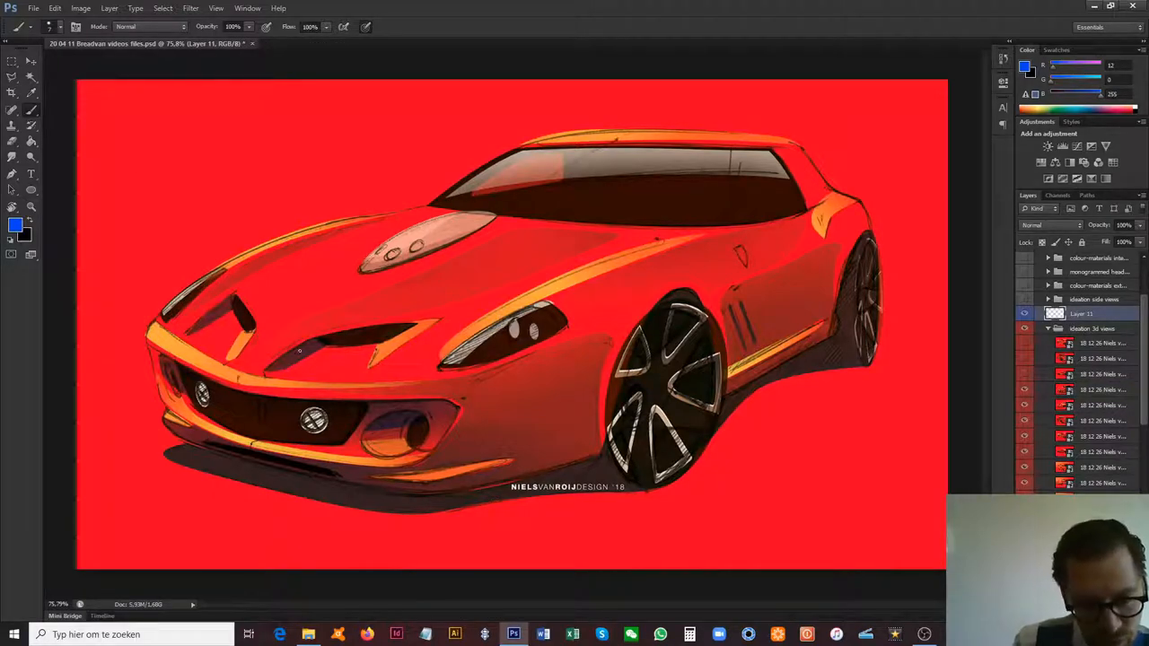
{"action": "left_click_drag", "start_coordinate": [292, 356], "coordinate": [449, 347]}
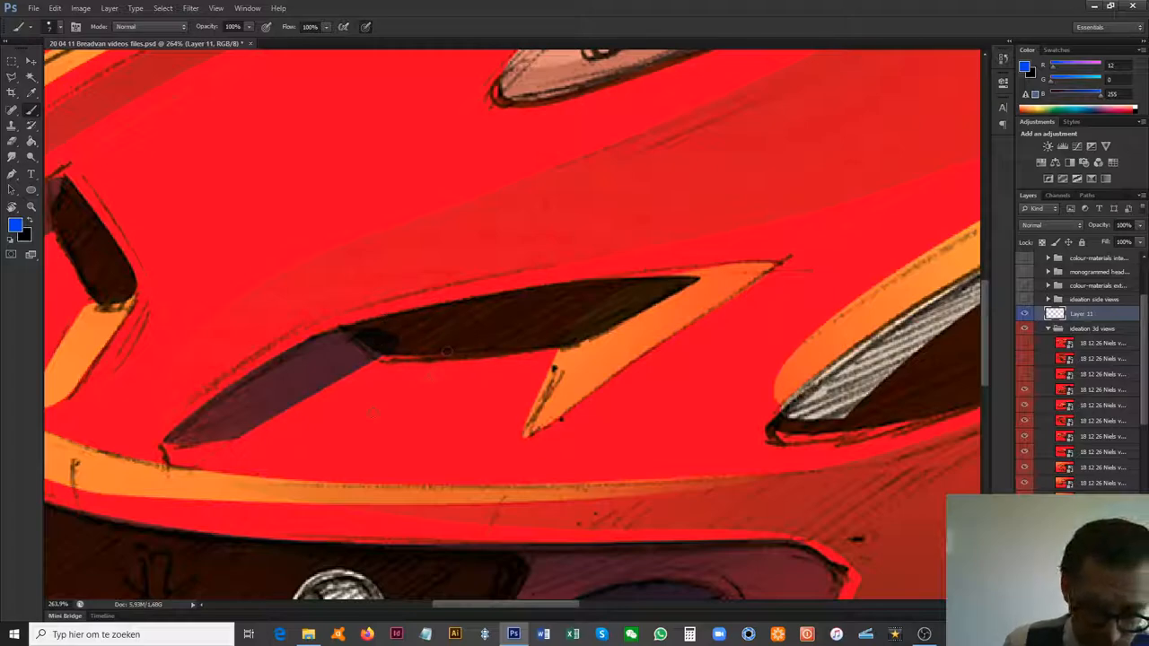
{"action": "mouse_move", "coordinate": [609, 224]}
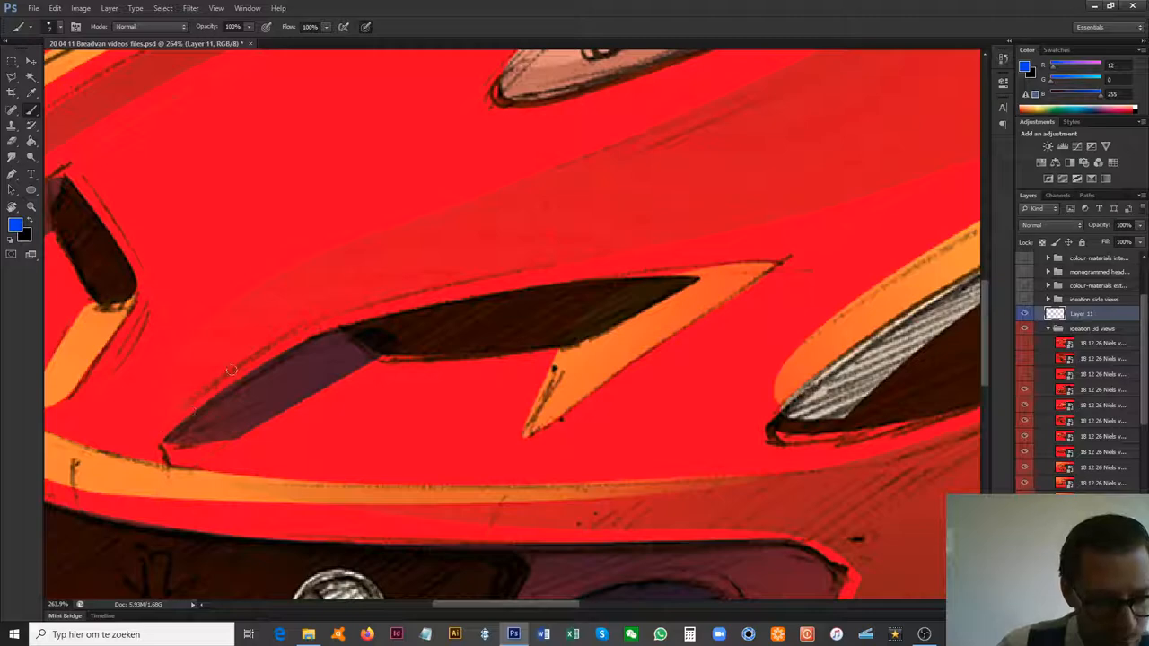
Outline the nose intake in blue, crosshatch its opening, and trace its lower edge
{"action": "left_click_drag", "start_coordinate": [148, 431], "coordinate": [728, 251]}
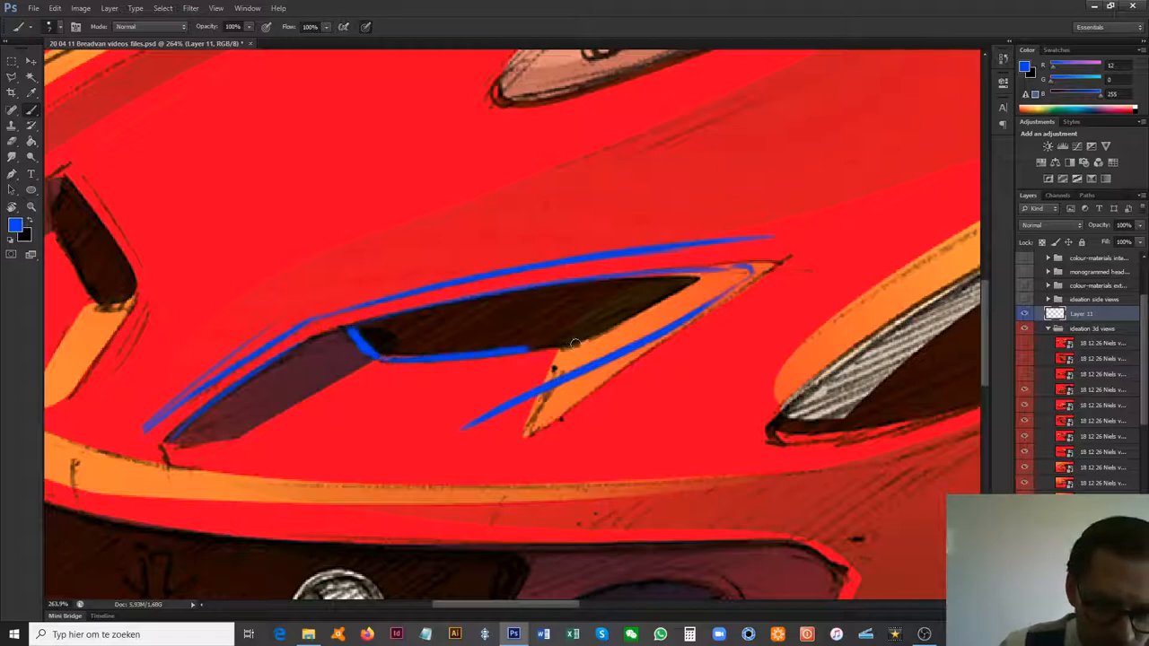
{"action": "left_click_drag", "start_coordinate": [574, 344], "coordinate": [382, 352]}
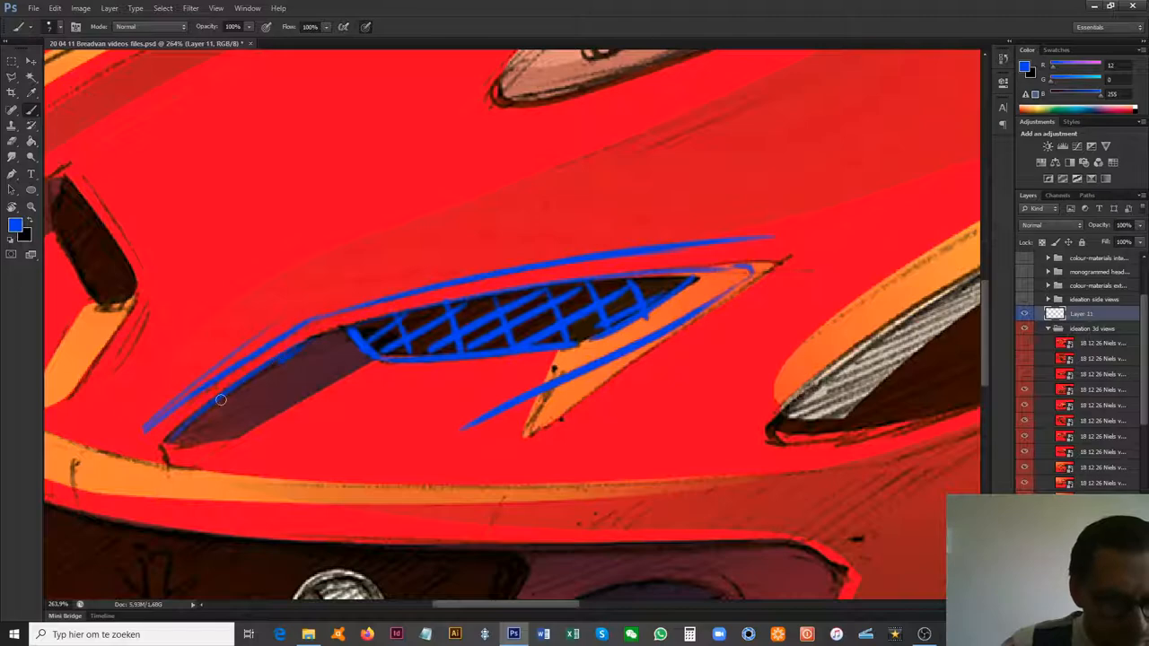
{"action": "left_click_drag", "start_coordinate": [221, 400], "coordinate": [198, 419]}
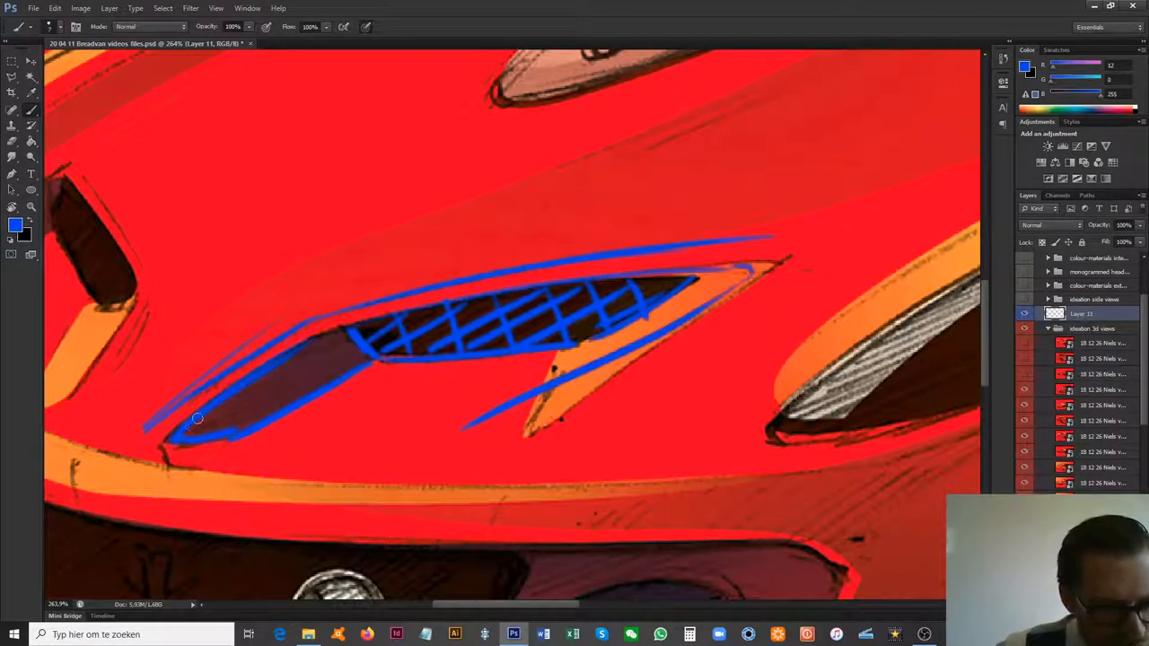
{"action": "left_click_drag", "start_coordinate": [198, 418], "coordinate": [327, 385]}
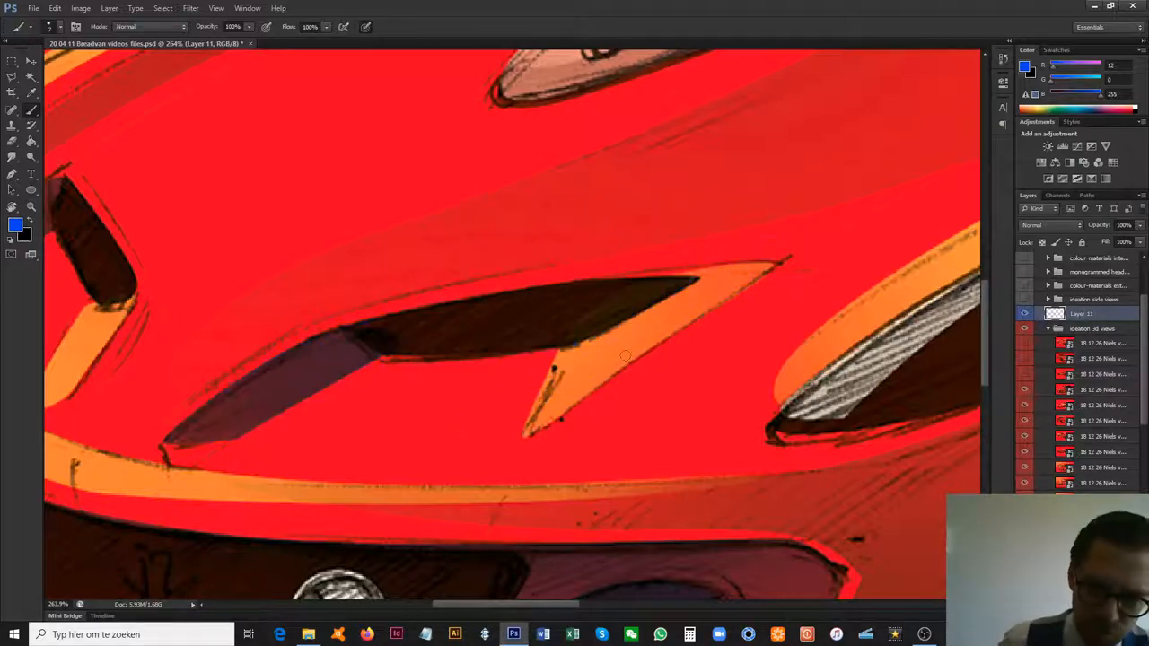
Add a blue line along the orange fin and an arrow pointing at the intake
{"action": "left_click_drag", "start_coordinate": [776, 265], "coordinate": [584, 408]}
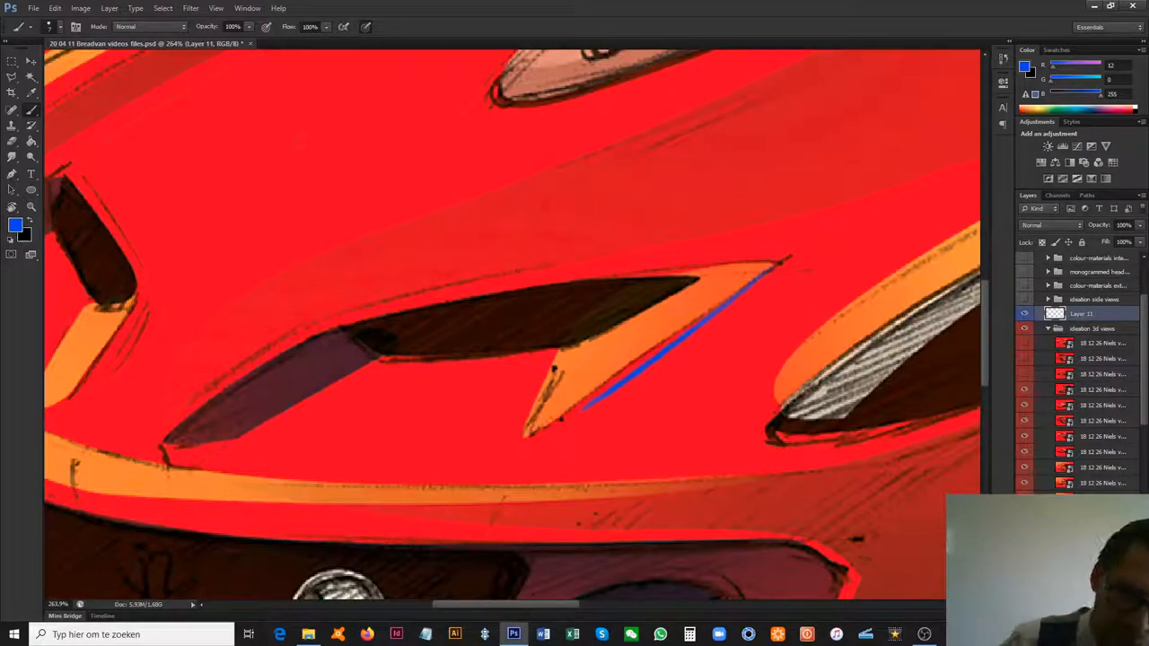
{"action": "left_click_drag", "start_coordinate": [261, 108], "coordinate": [476, 255]}
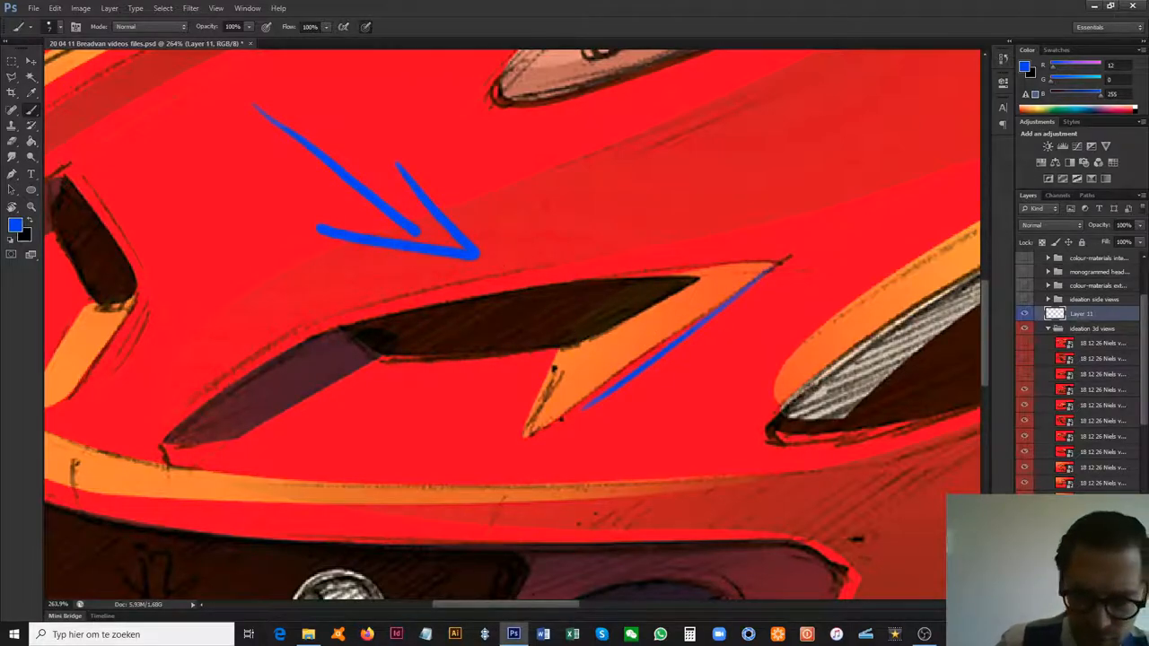
{"action": "left_click_drag", "start_coordinate": [584, 387], "coordinate": [525, 449]}
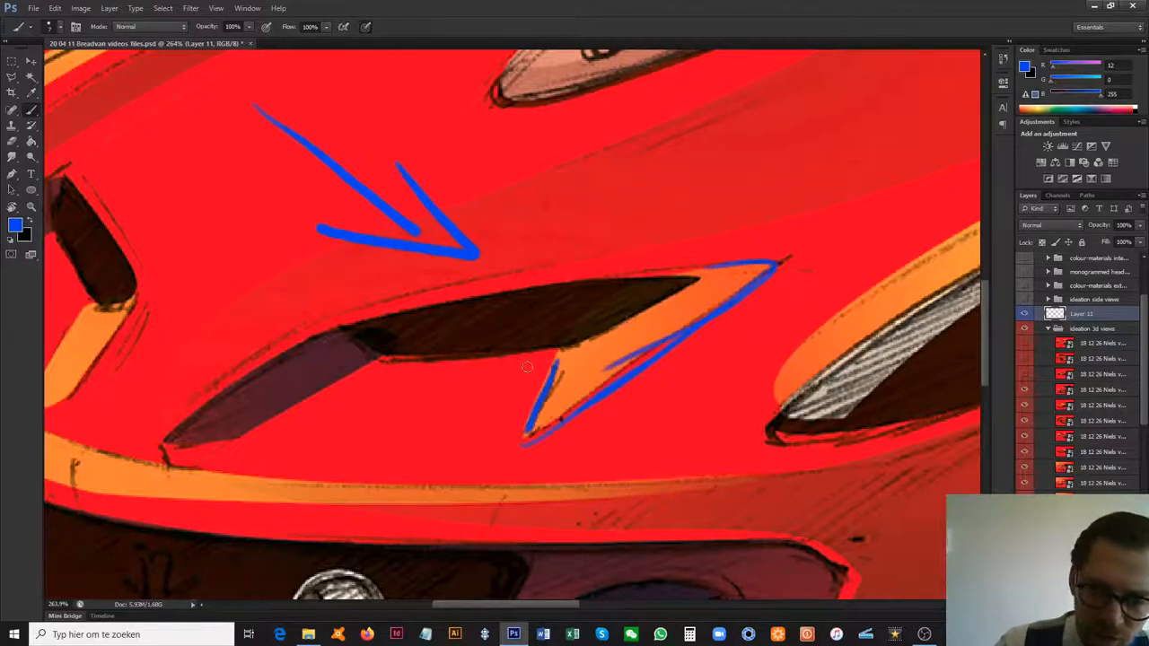
{"action": "mouse_move", "coordinate": [289, 389]}
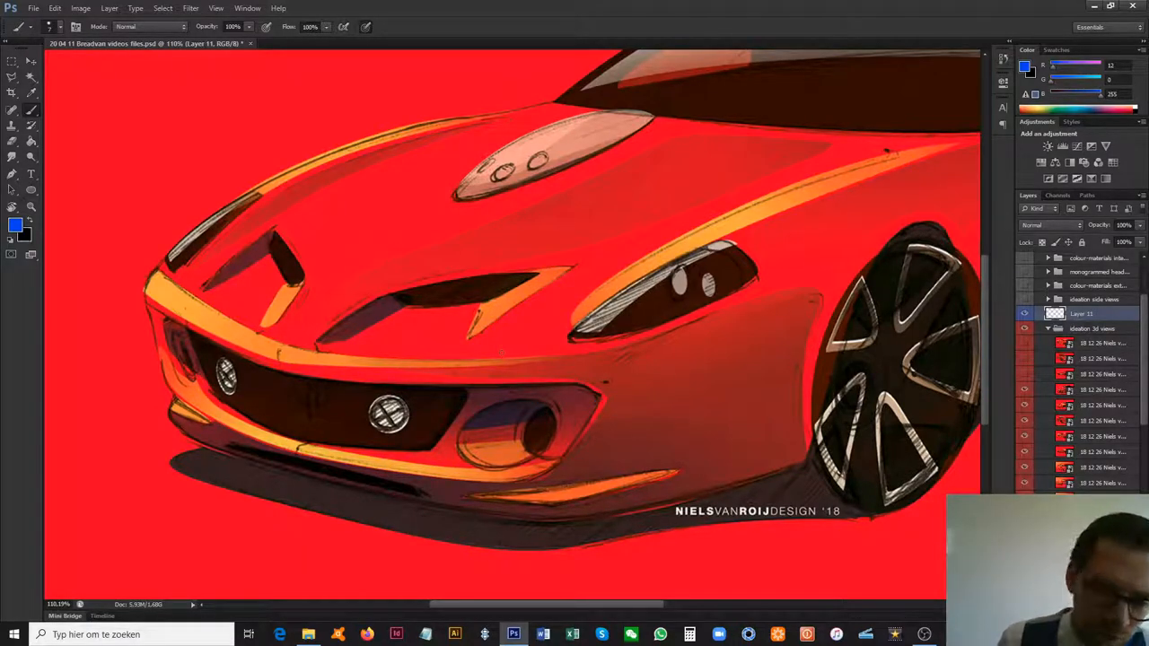
{"action": "left_click", "coordinate": [31, 205]}
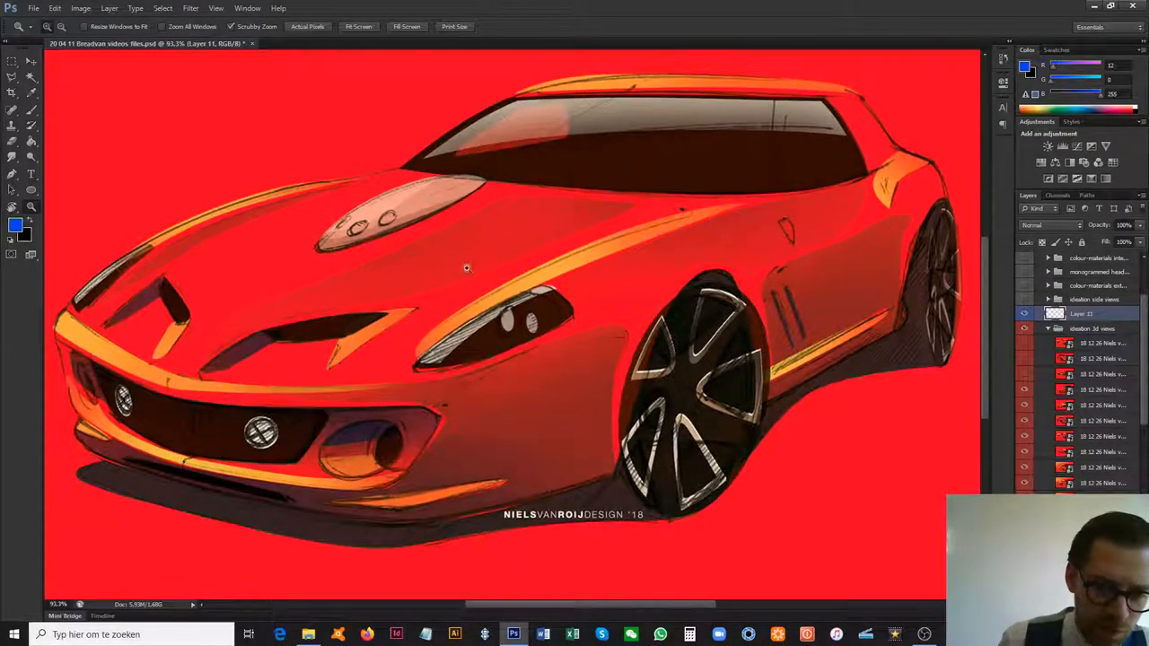
Draw and undo a blue fog-lamp-to-wheel arrow, then zoom out with the Zoom tool
{"action": "left_click", "coordinate": [12, 110]}
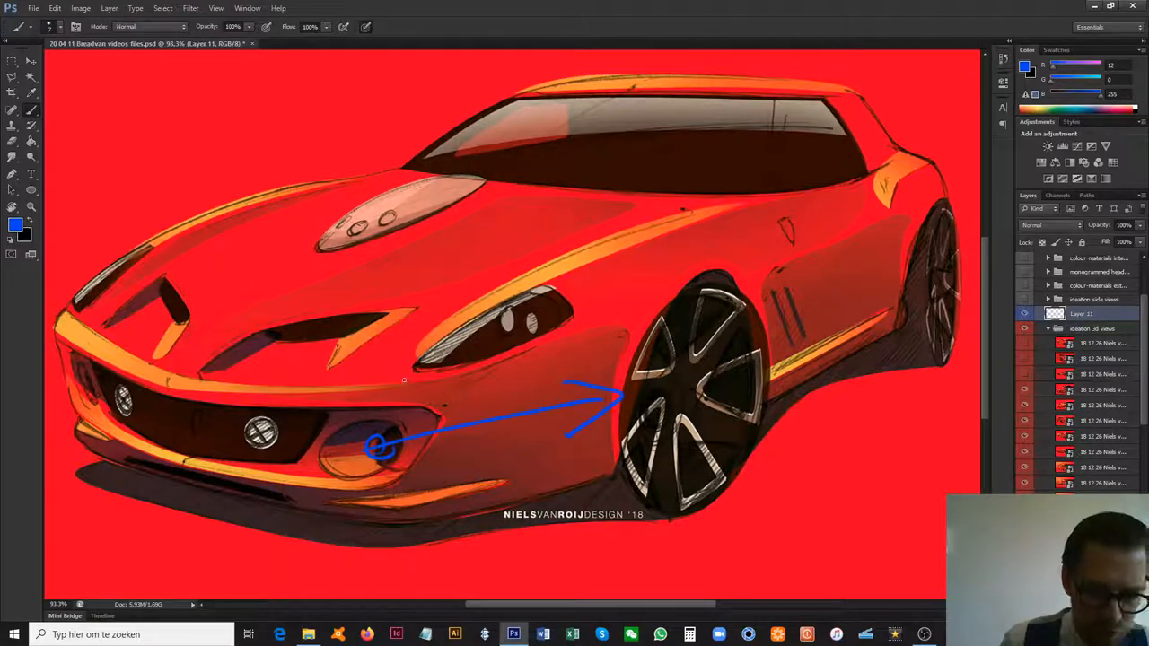
{"action": "left_click", "coordinate": [31, 206]}
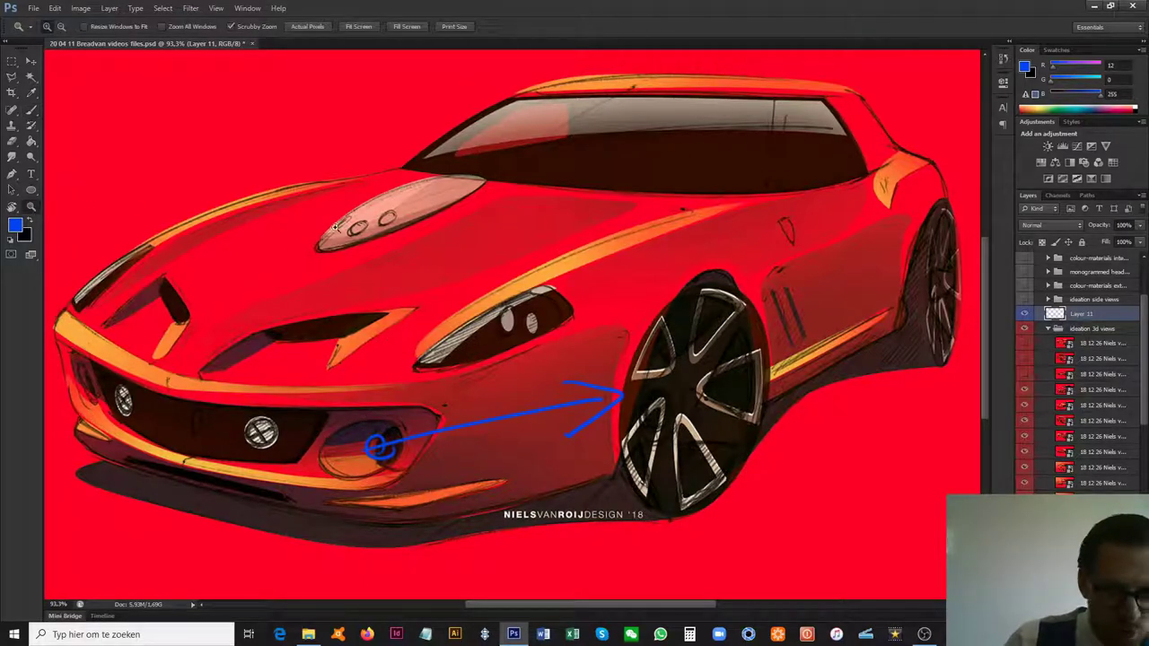
{"action": "scroll", "scroll_direction": "down", "scroll_amount": 3}
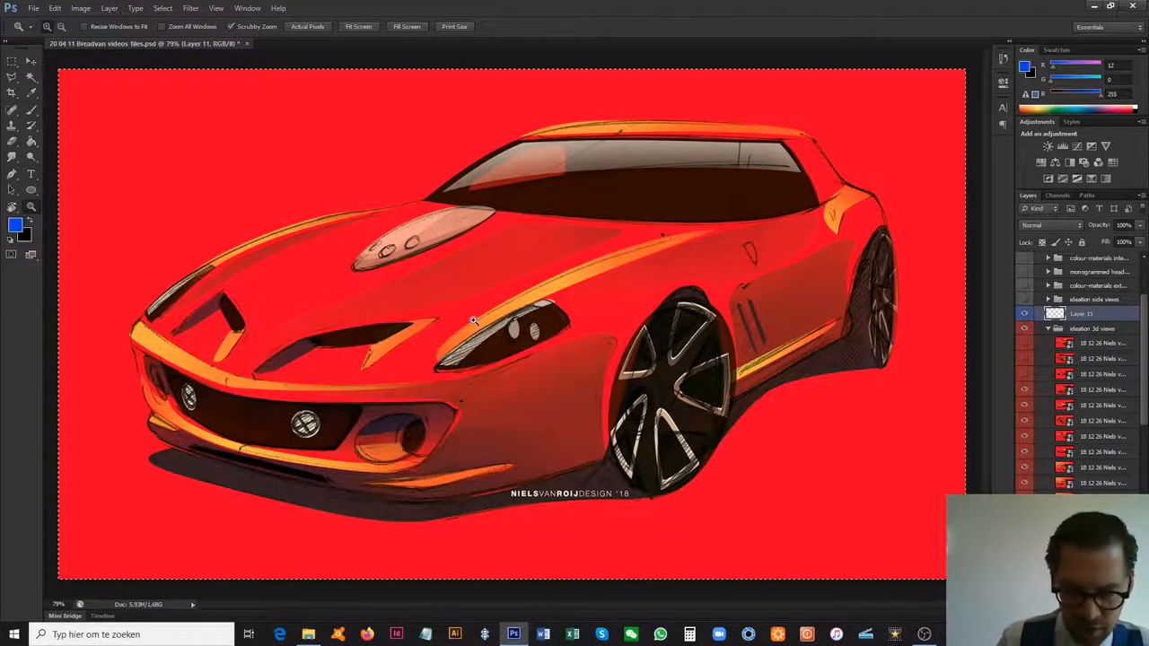
Toggle layer visibility to display the opposite-side front three-quarter sketch
{"action": "left_click", "coordinate": [1100, 405]}
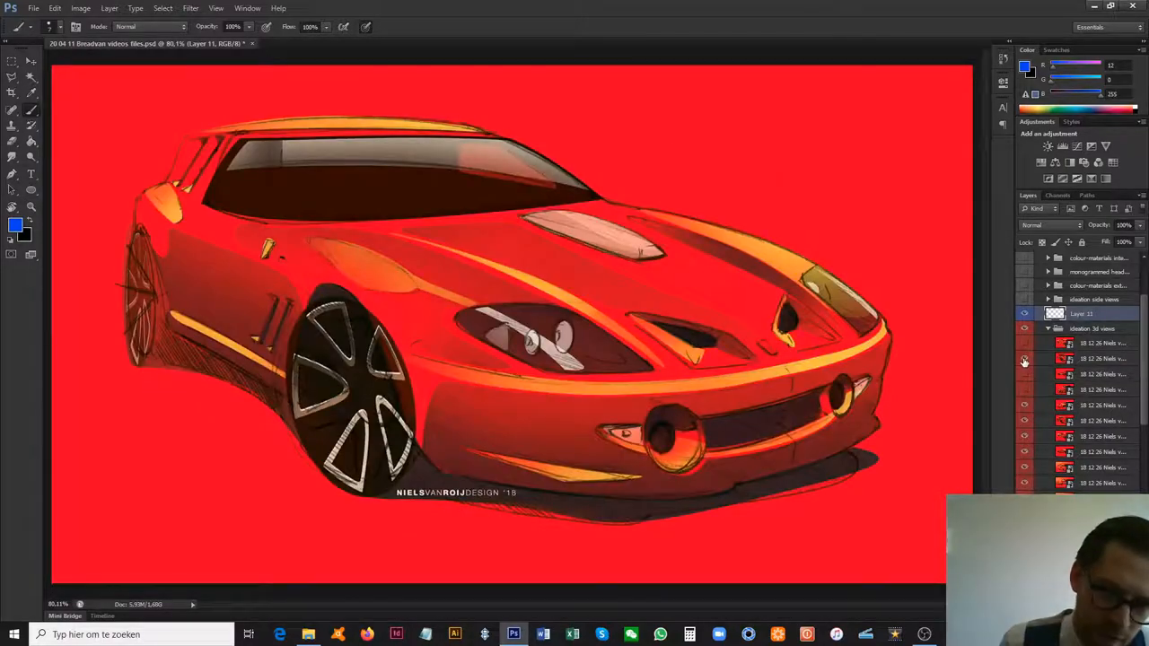
Show the rear three-quarter sketch and stroke a blue rear-window height guide
{"action": "left_click", "coordinate": [1025, 359]}
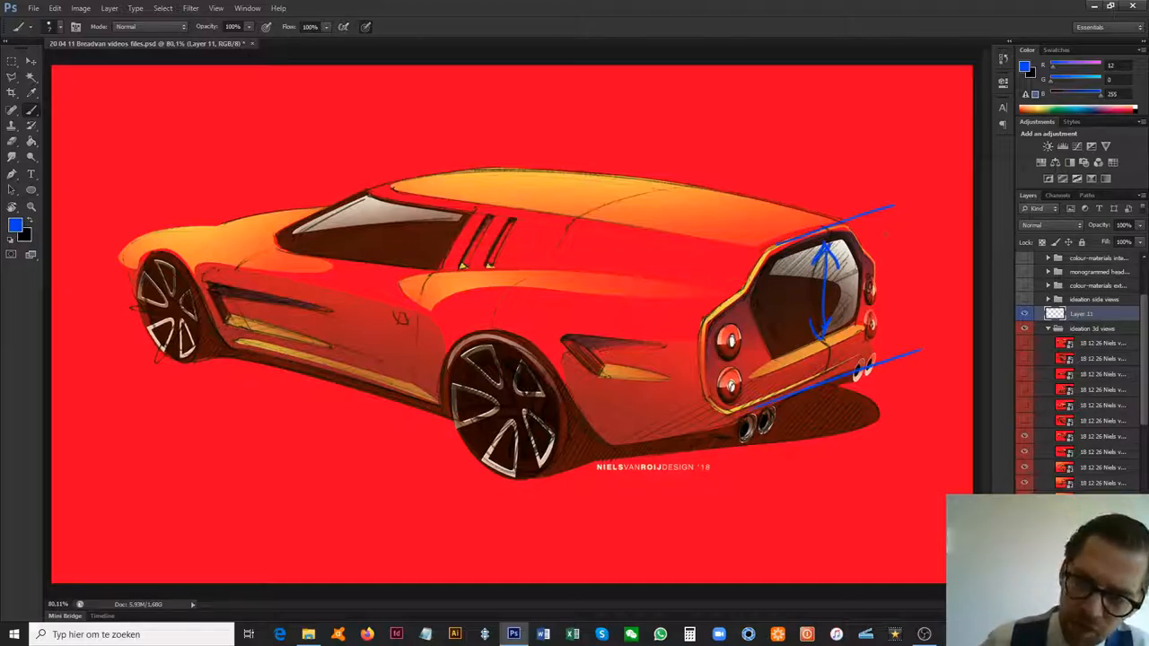
{"action": "left_click_drag", "start_coordinate": [898, 216], "coordinate": [898, 369]}
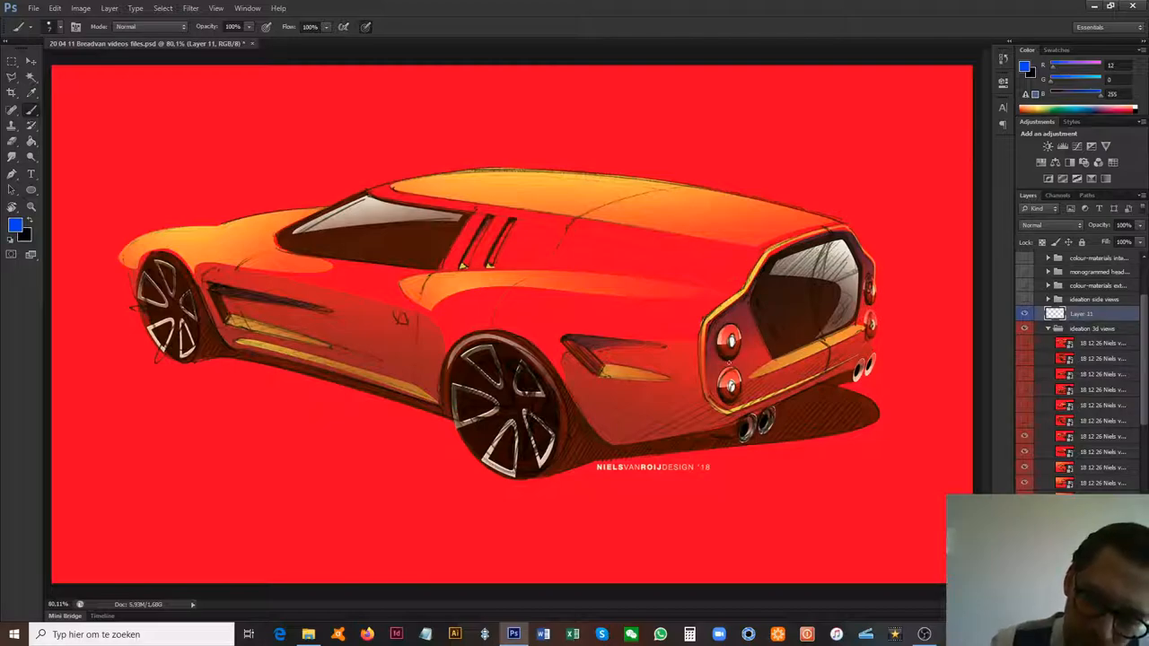
Sketch blue notes circling the rear fender intake and along the body
{"action": "left_click_drag", "start_coordinate": [835, 238], "coordinate": [813, 413]}
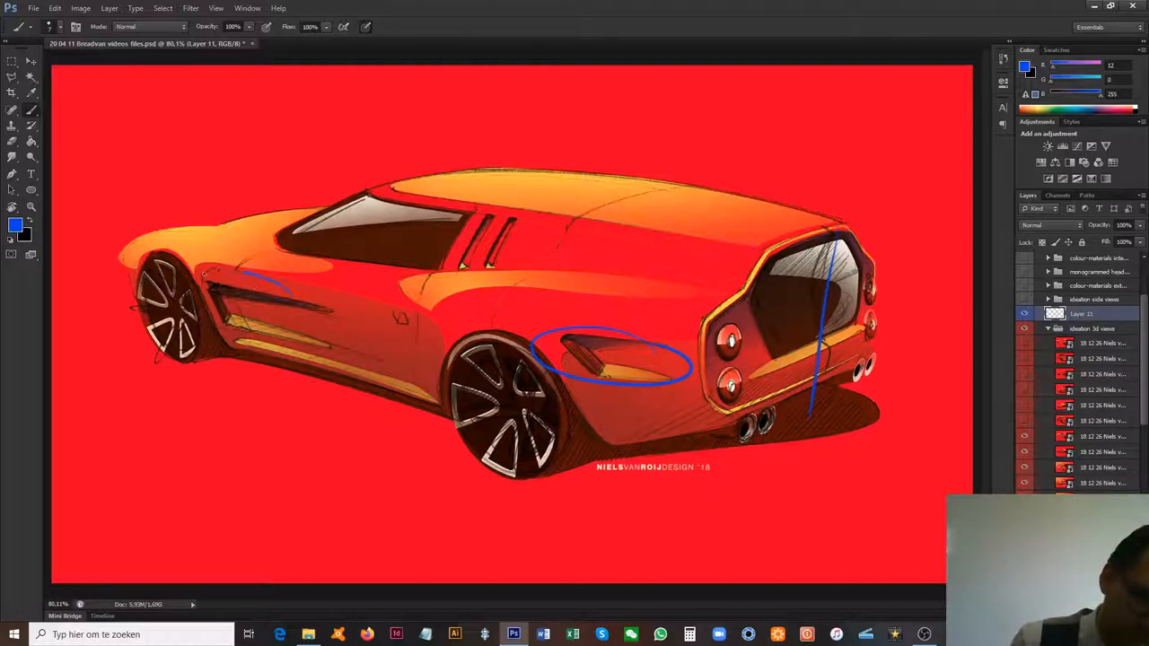
{"action": "left_click_drag", "start_coordinate": [224, 279], "coordinate": [369, 350]}
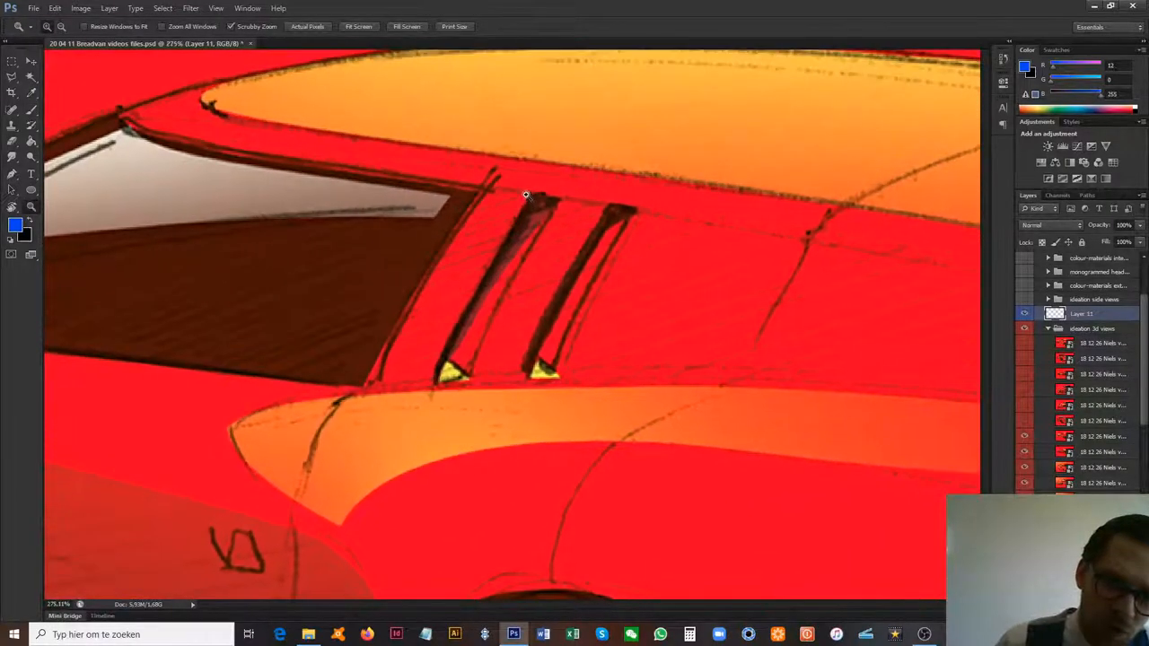
With the Brush, trace blue lines along the pillar vents and add strokes beside them
{"action": "left_click", "coordinate": [11, 110]}
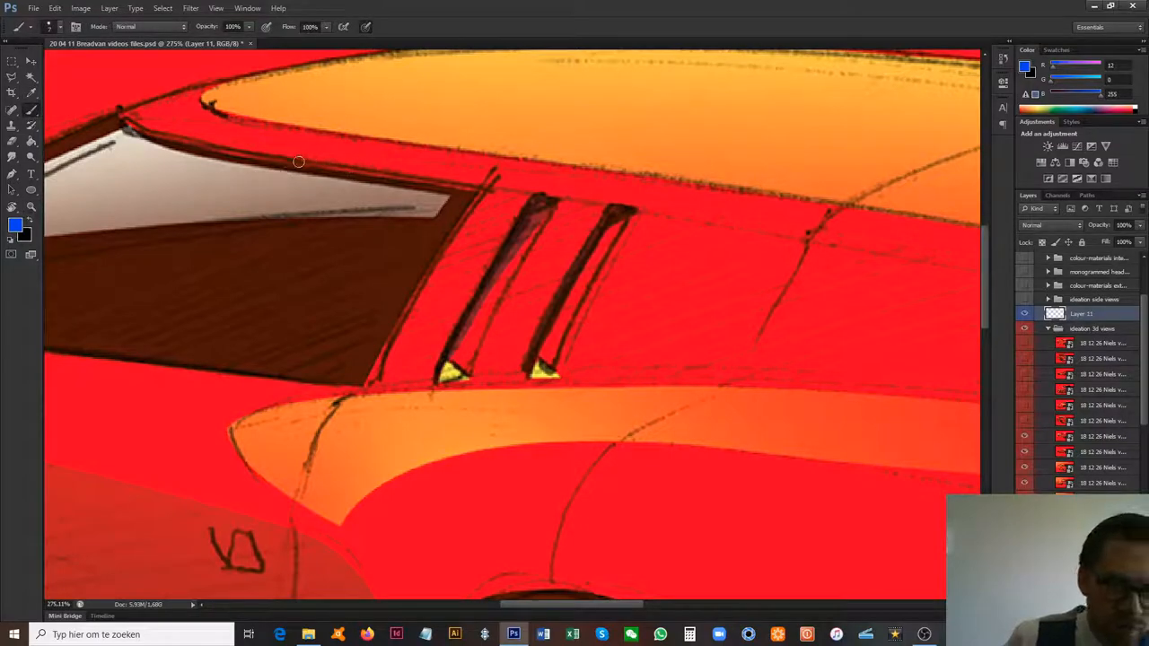
{"action": "left_click_drag", "start_coordinate": [299, 162], "coordinate": [190, 363]}
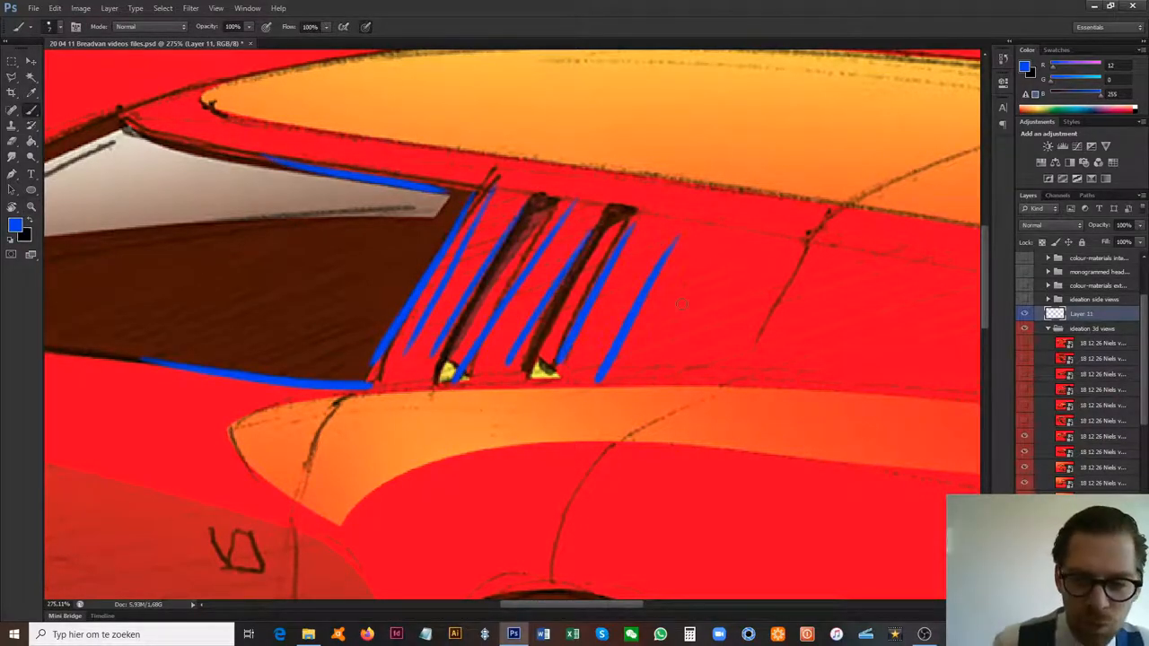
{"action": "left_click_drag", "start_coordinate": [678, 309], "coordinate": [934, 337]}
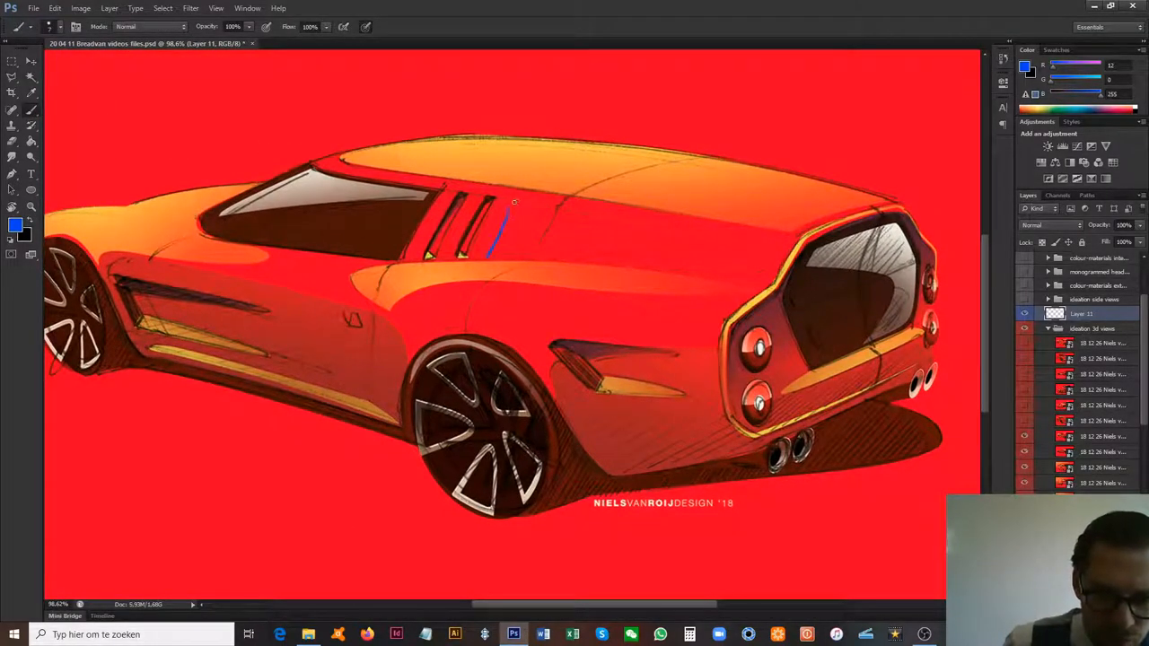
Clear the leftover stroke and bring up the flatter rear-side sketch
{"action": "left_click_drag", "start_coordinate": [514, 201], "coordinate": [730, 280]}
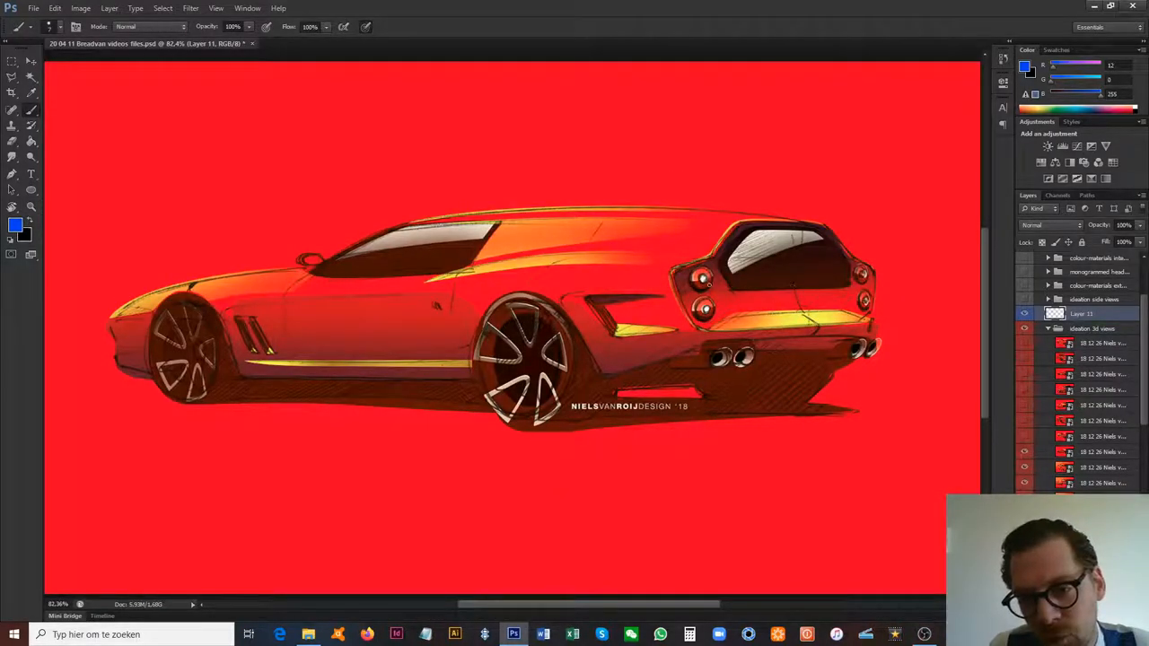
Draw blue rear-window lines, height arrows and side-graphic hatching, then undo them with Ctrl+Z
{"action": "left_click_drag", "start_coordinate": [719, 289], "coordinate": [799, 289]}
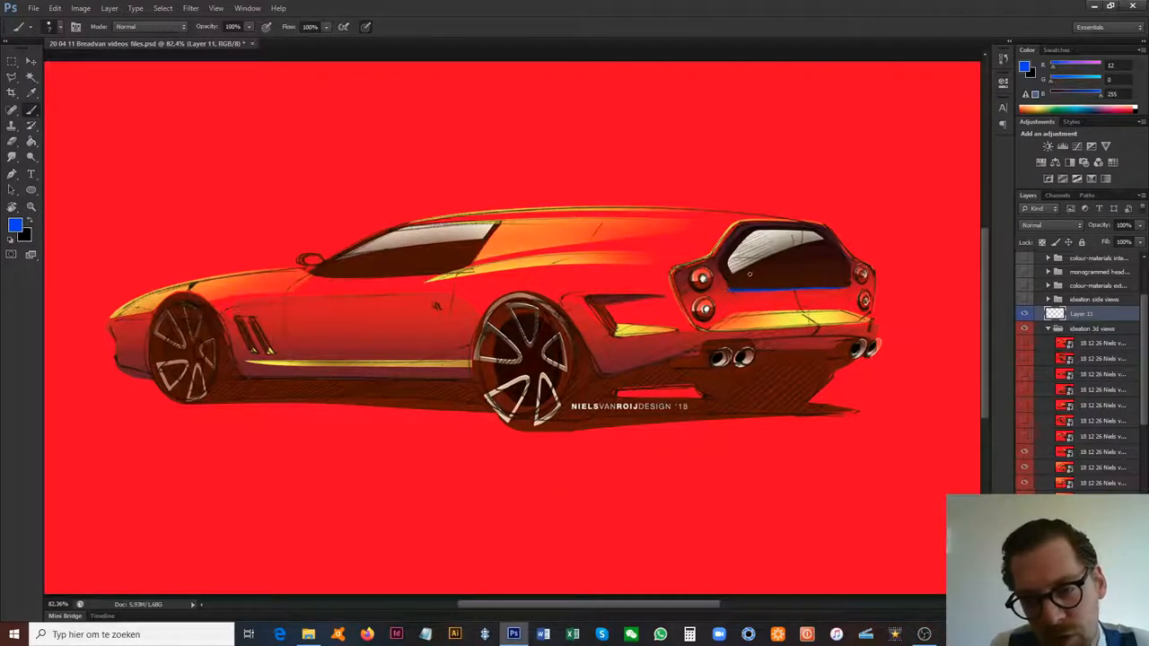
{"action": "left_click_drag", "start_coordinate": [795, 232], "coordinate": [786, 296]}
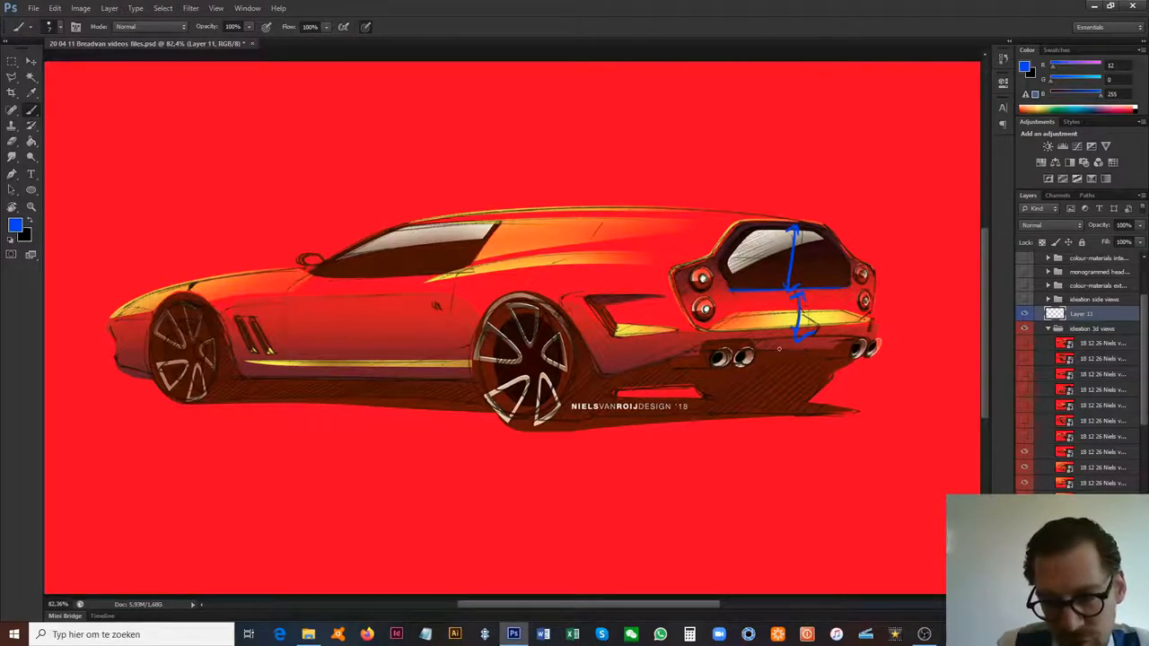
{"action": "left_click_drag", "start_coordinate": [691, 360], "coordinate": [871, 357]}
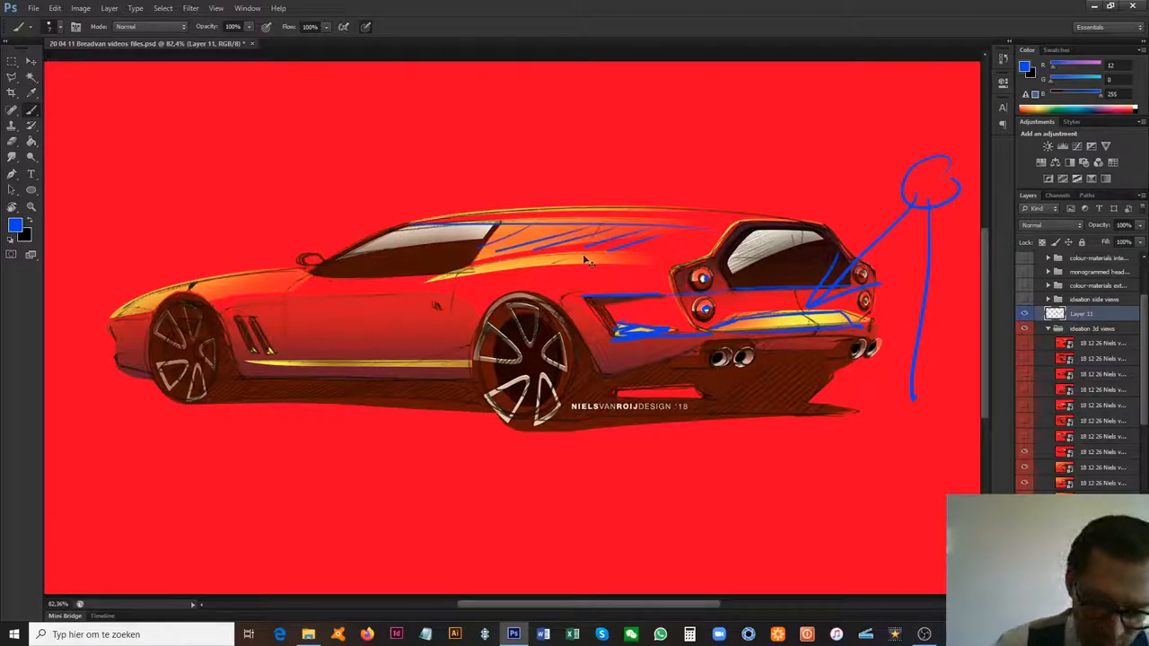
{"action": "key", "text": "ctrl+z"}
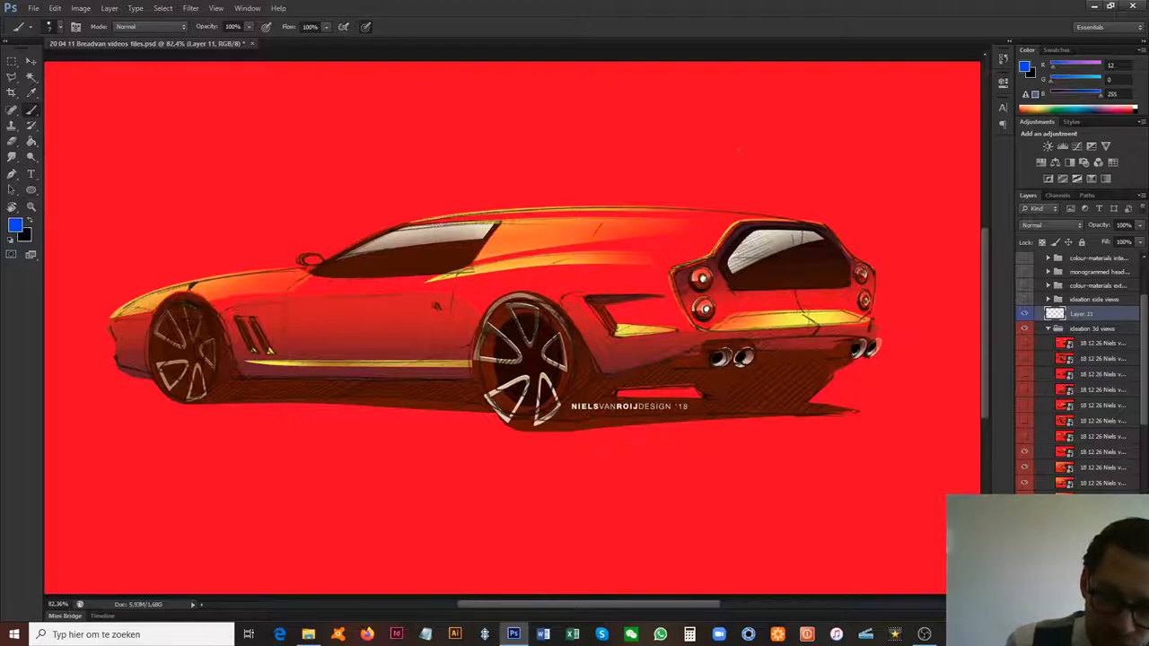
{"action": "left_click_drag", "start_coordinate": [714, 139], "coordinate": [704, 422]}
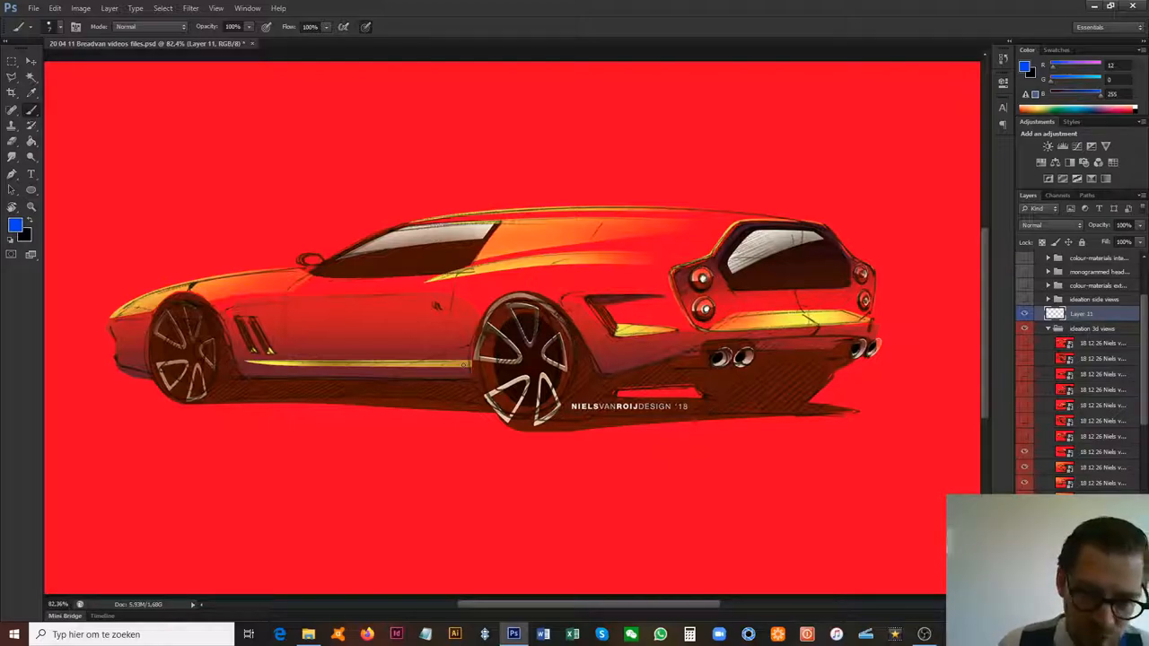
{"action": "left_click", "coordinate": [1025, 453]}
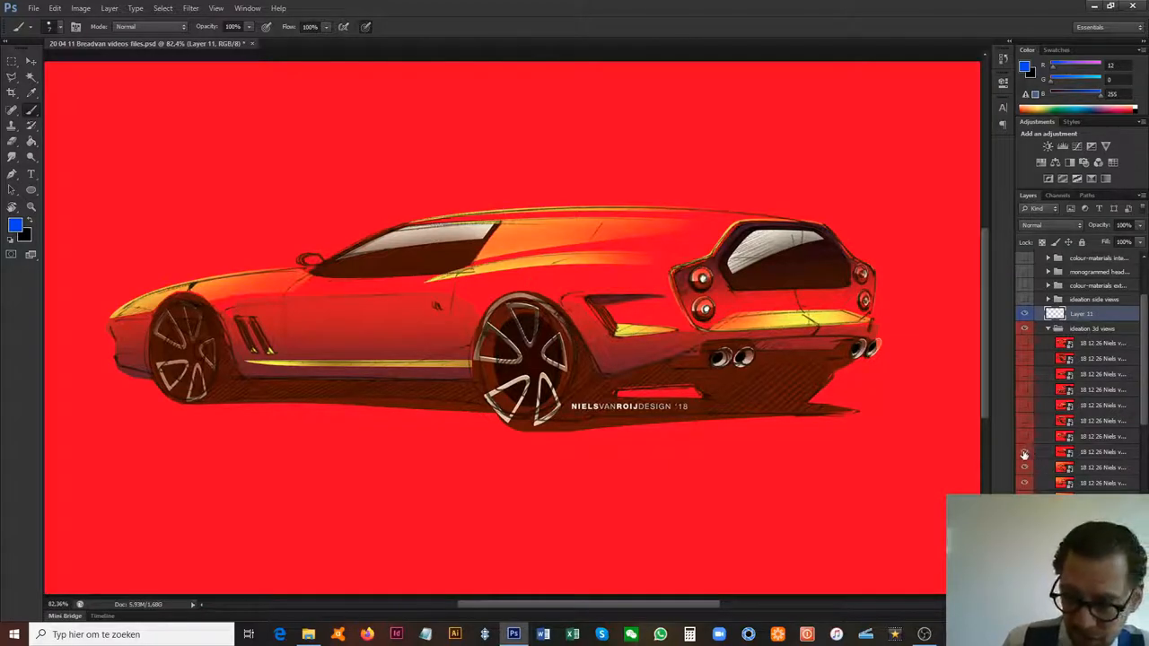